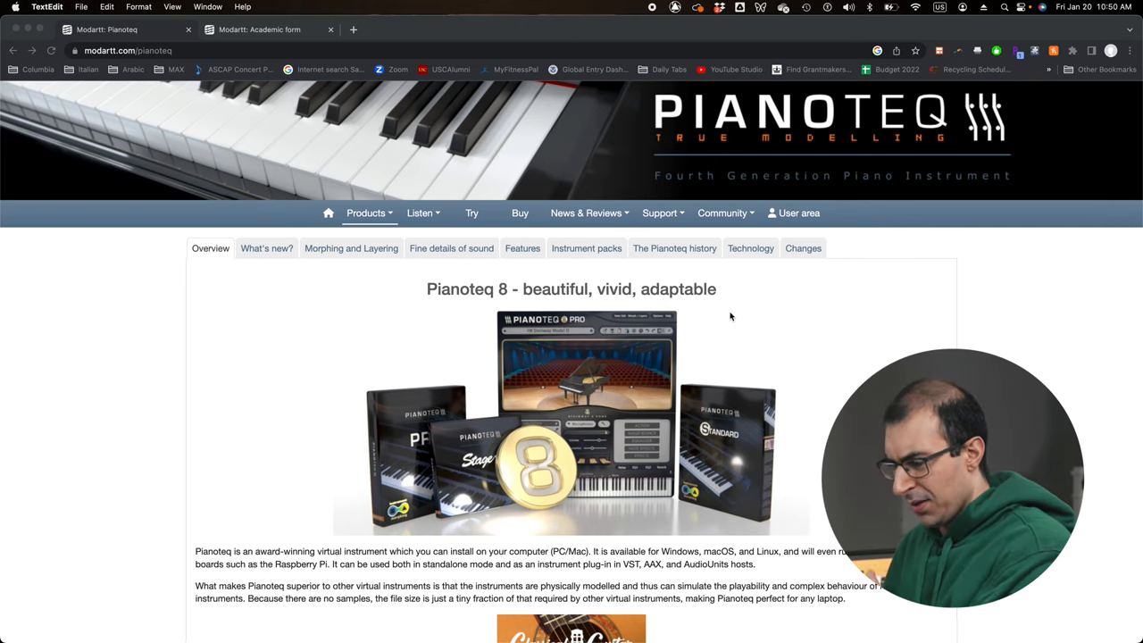
Scroll the Pianoteq page down to the Stage, Standard and PRO comparison table.
scroll("down", 3)
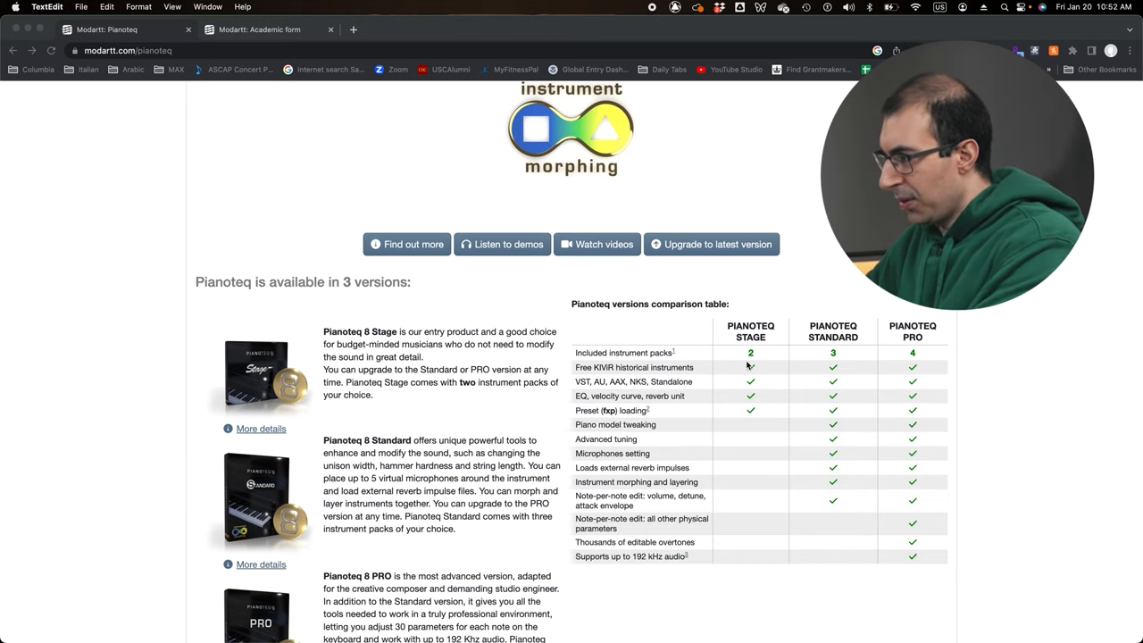
mouse_move(772, 386)
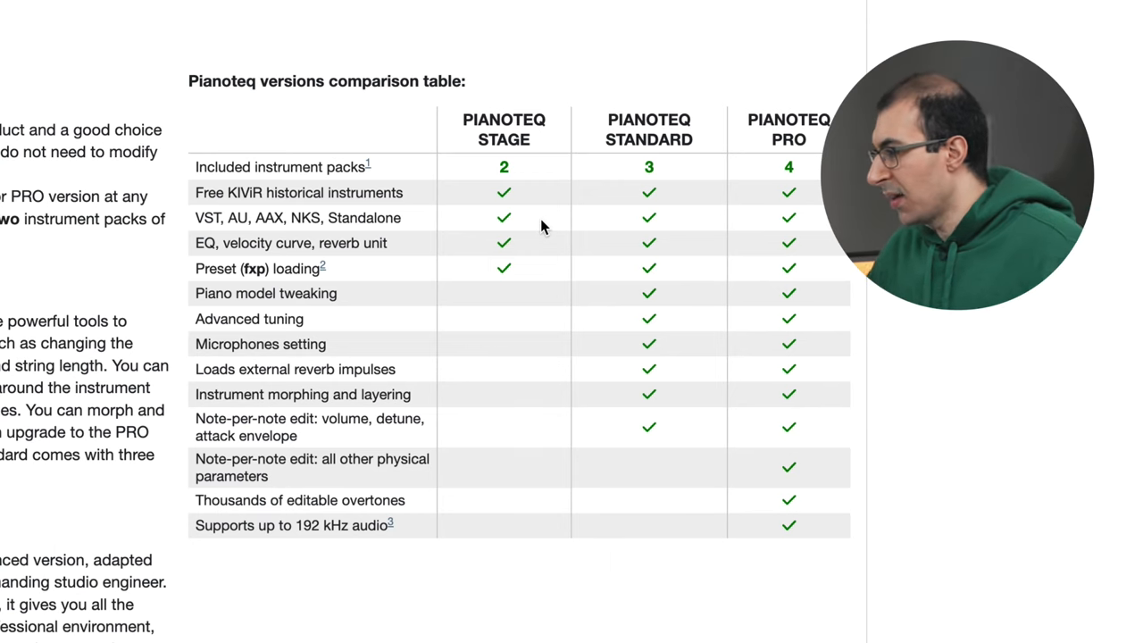
mouse_move(192, 326)
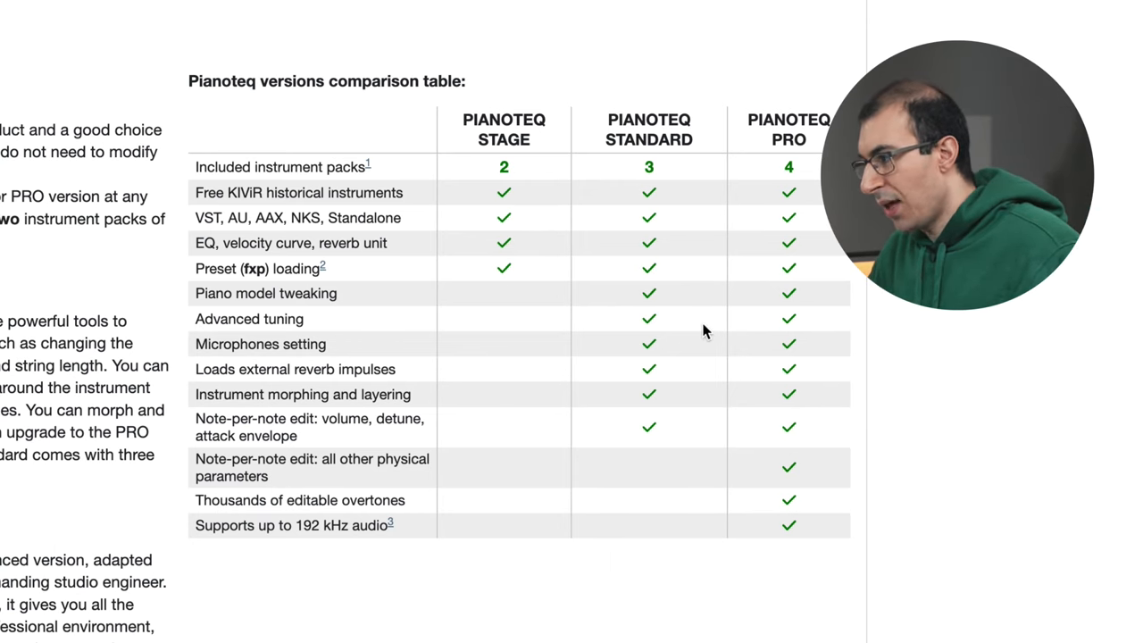
mouse_move(585, 340)
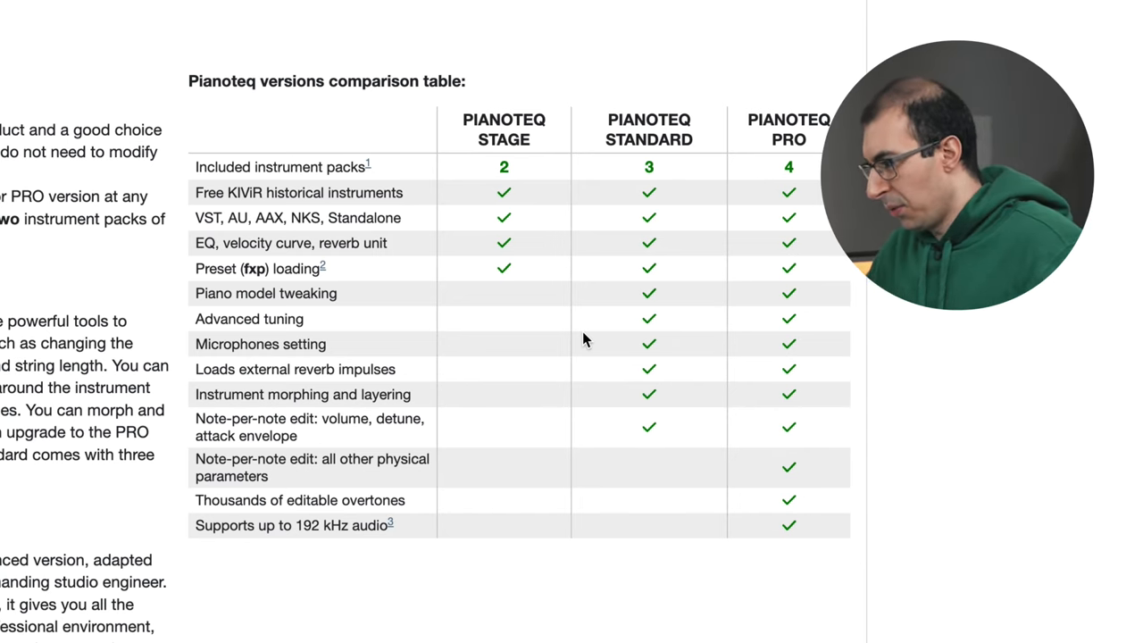
mouse_move(362, 335)
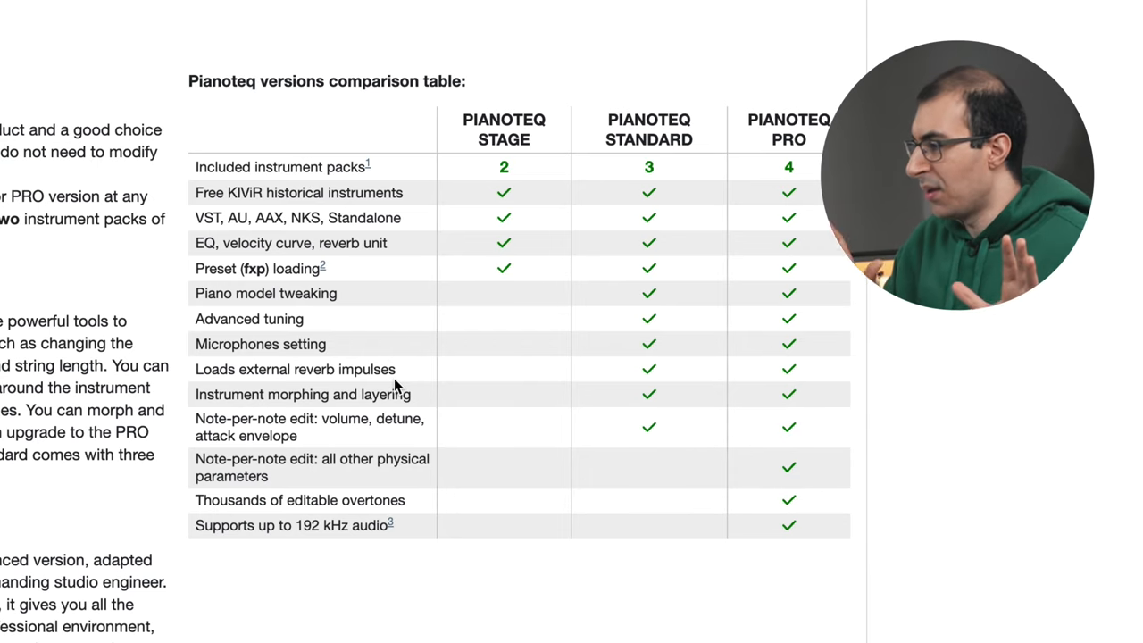
mouse_move(638, 319)
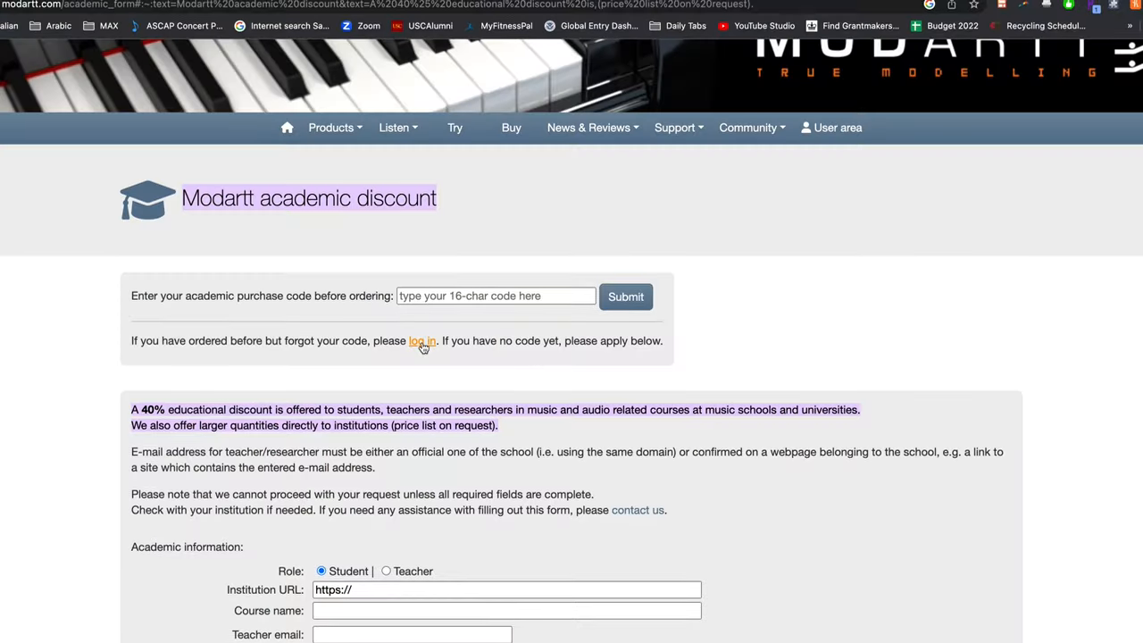
Scroll through the Modartt academic discount page and its application form.
scroll("down", 3)
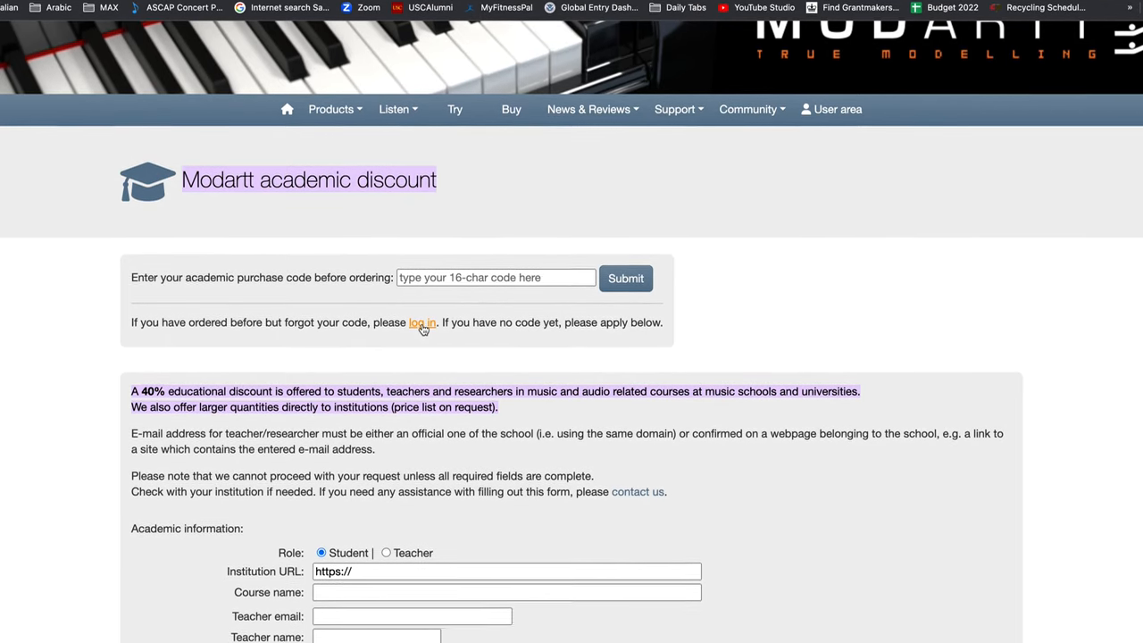
scroll("up", 3)
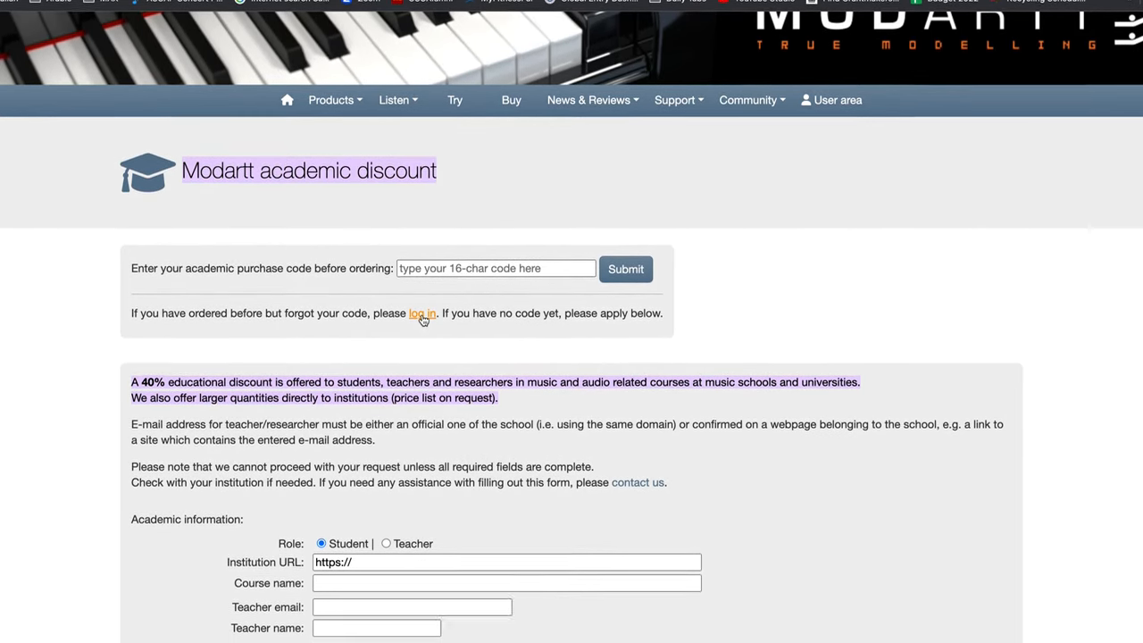
scroll("down", 3)
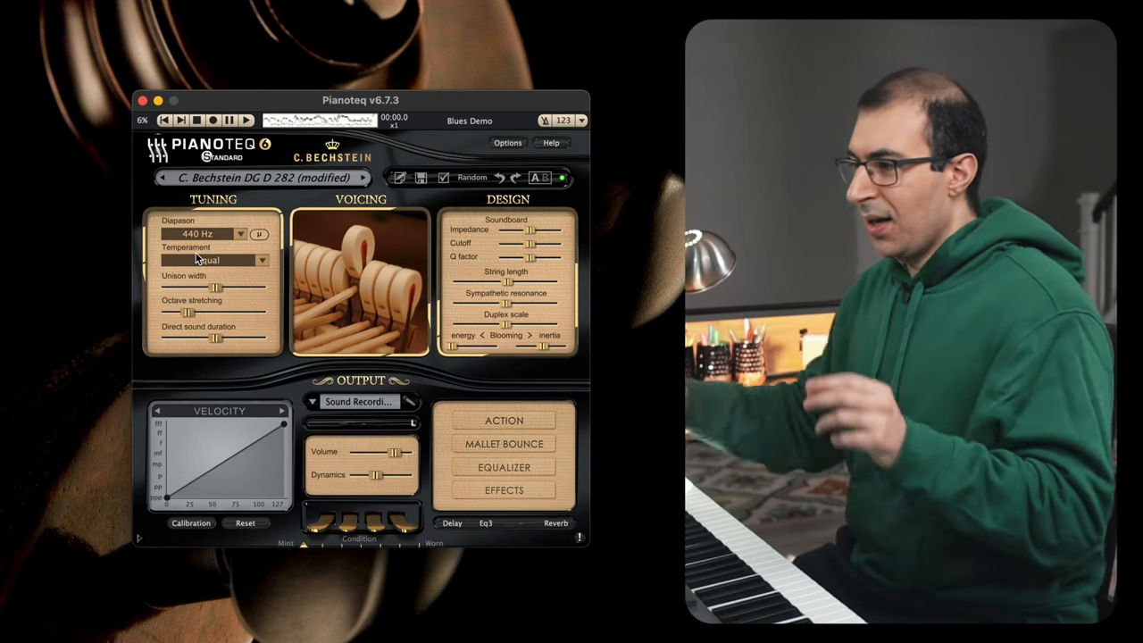
mouse_move(215, 288)
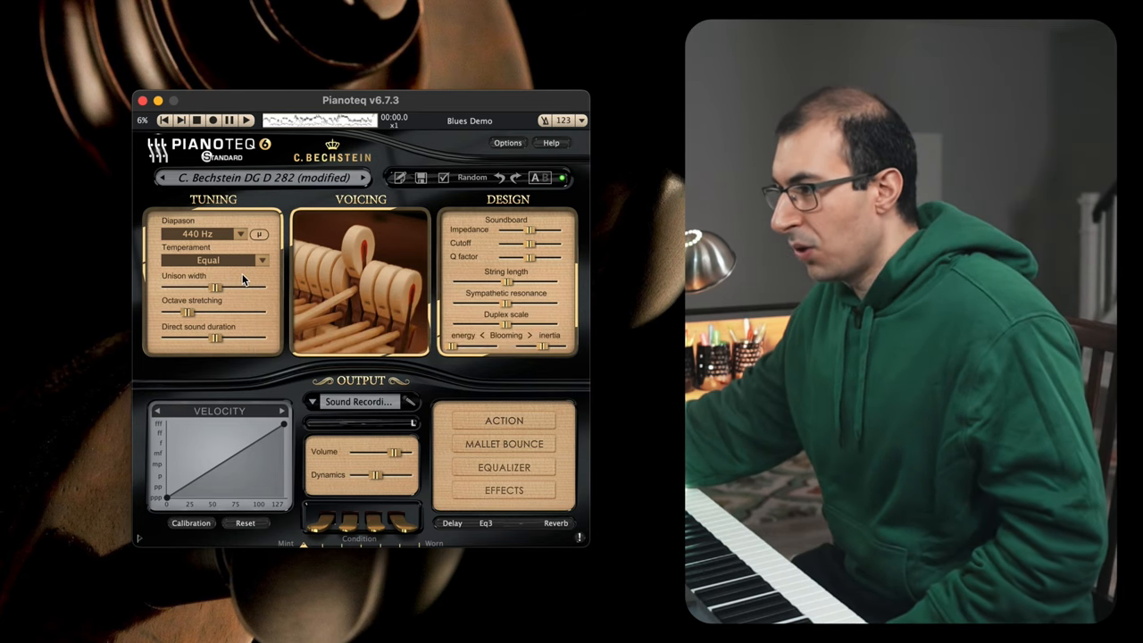
Set the Tuning panel's temperament to Detune for note-by-note editing.
left_click(214, 260)
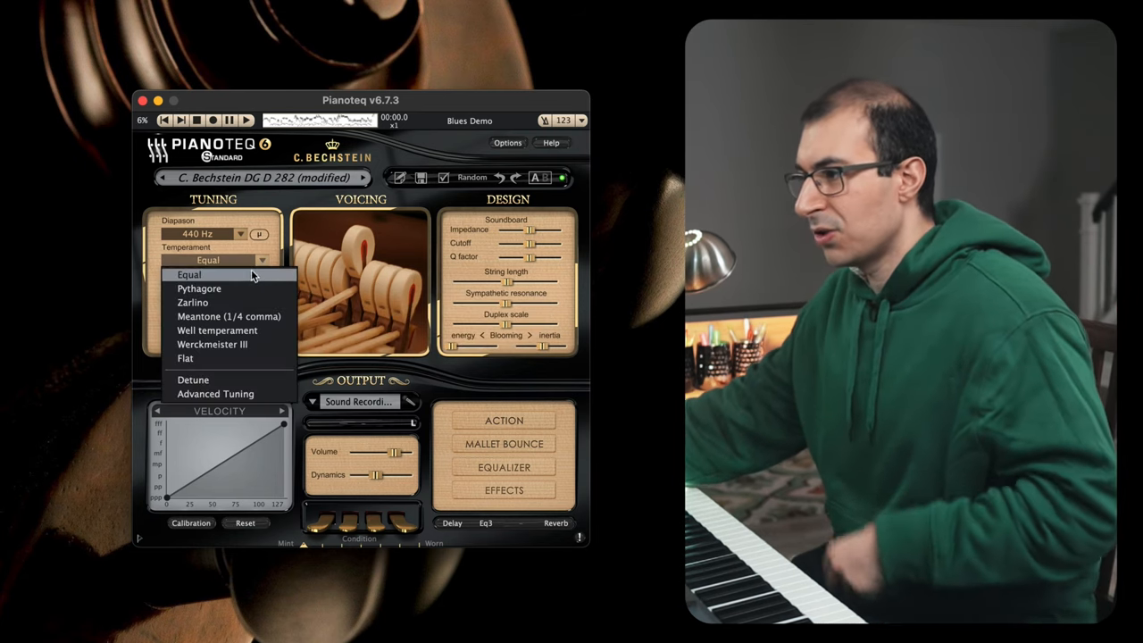
mouse_move(212, 344)
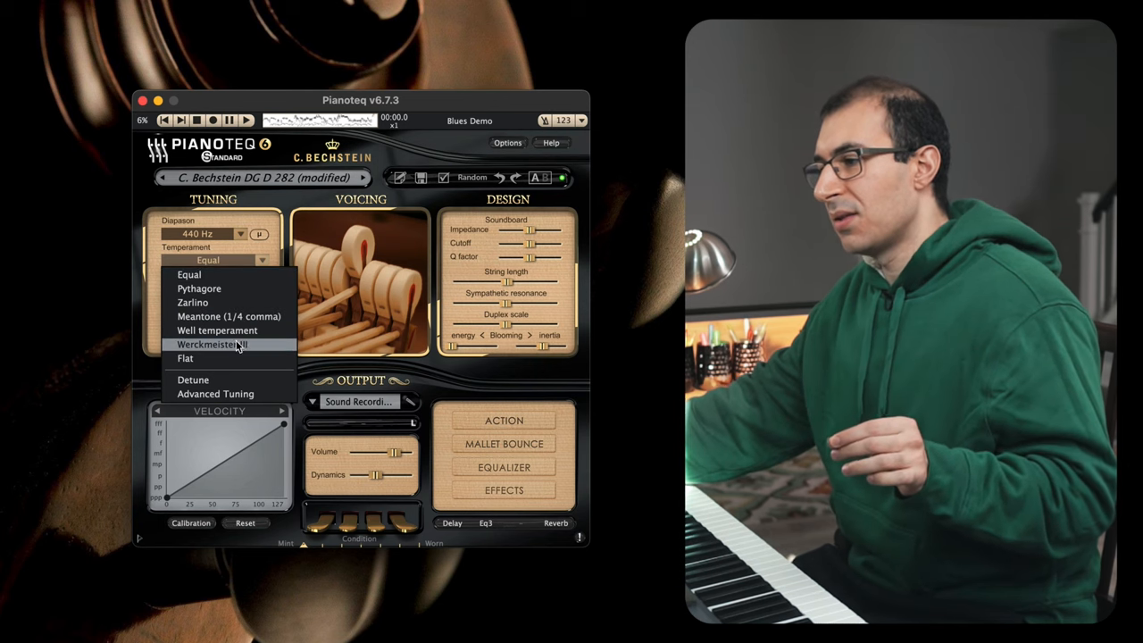
mouse_move(221, 382)
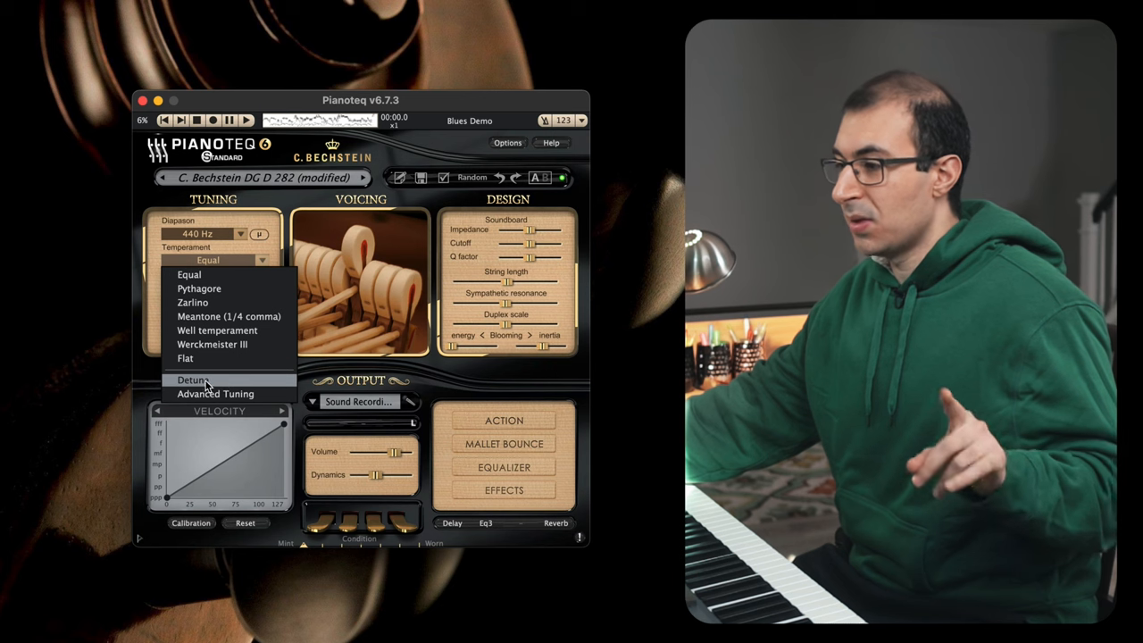
mouse_move(203, 384)
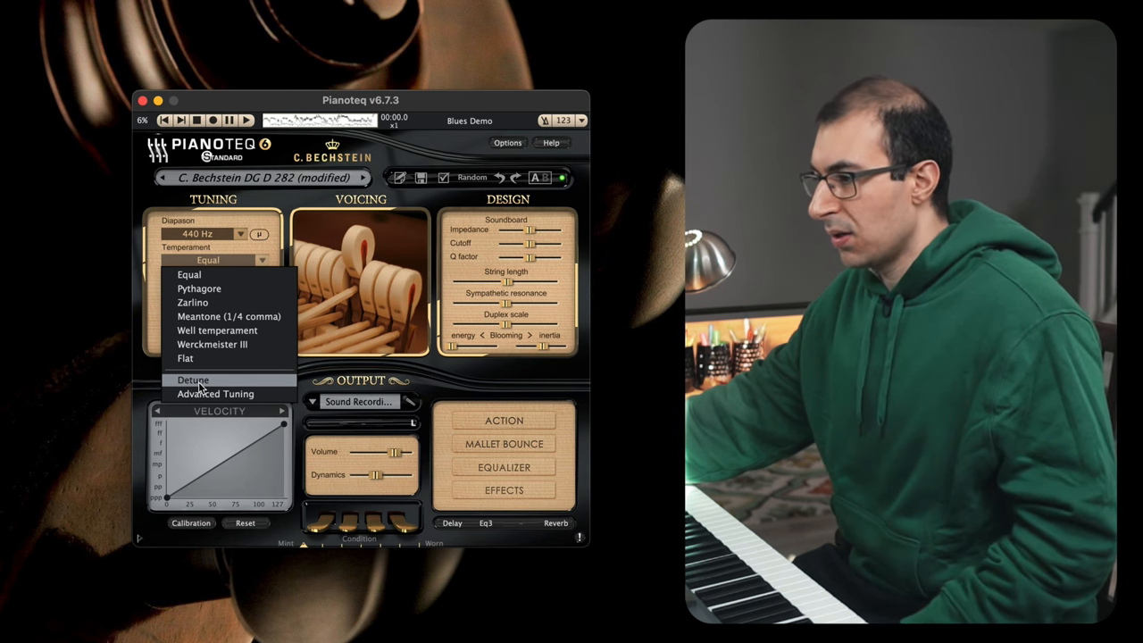
left_click(193, 380)
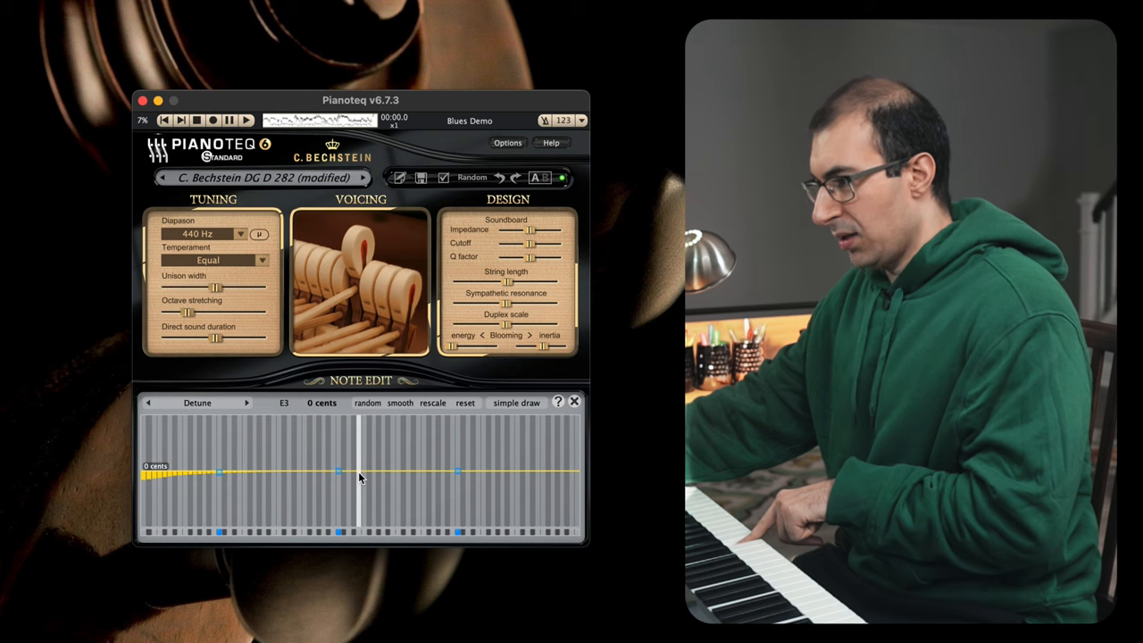
Drag the E3 detune bar down, adjusting back and forth, to about -49 cents.
left_click_drag(338, 467, 357, 473)
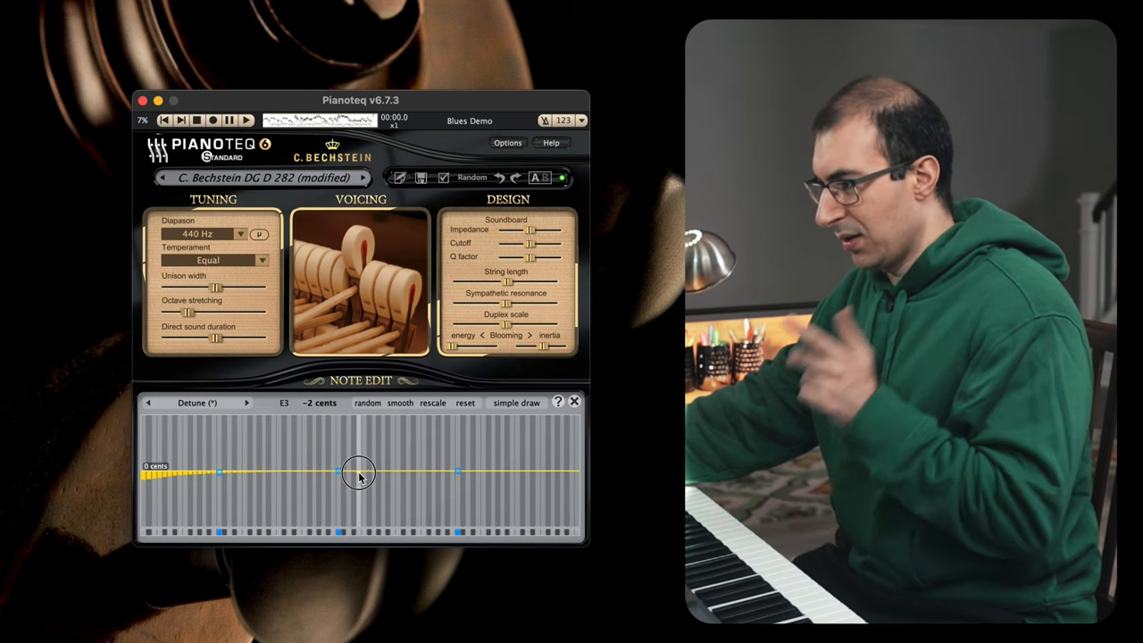
left_click_drag(358, 471, 357, 482)
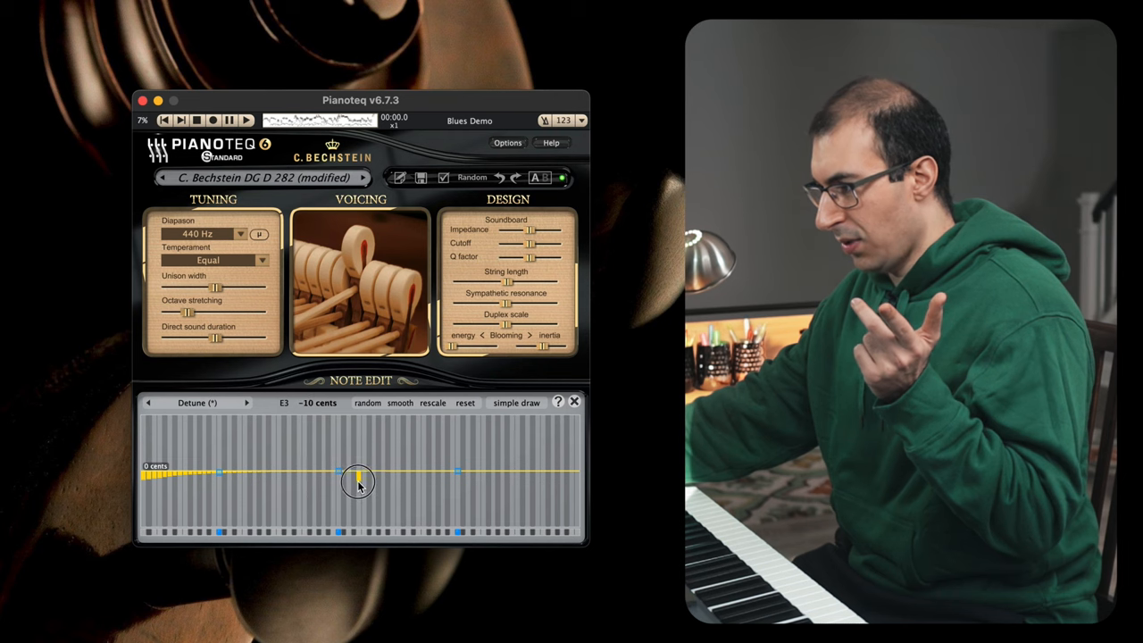
left_click_drag(357, 478, 357, 514)
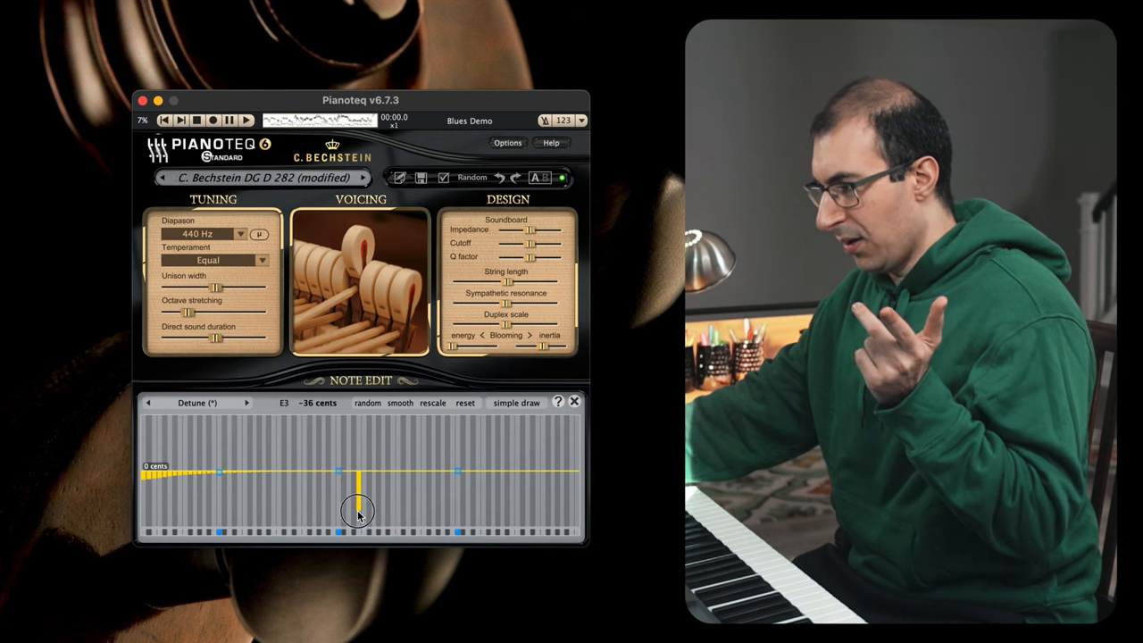
left_click_drag(358, 500, 357, 527)
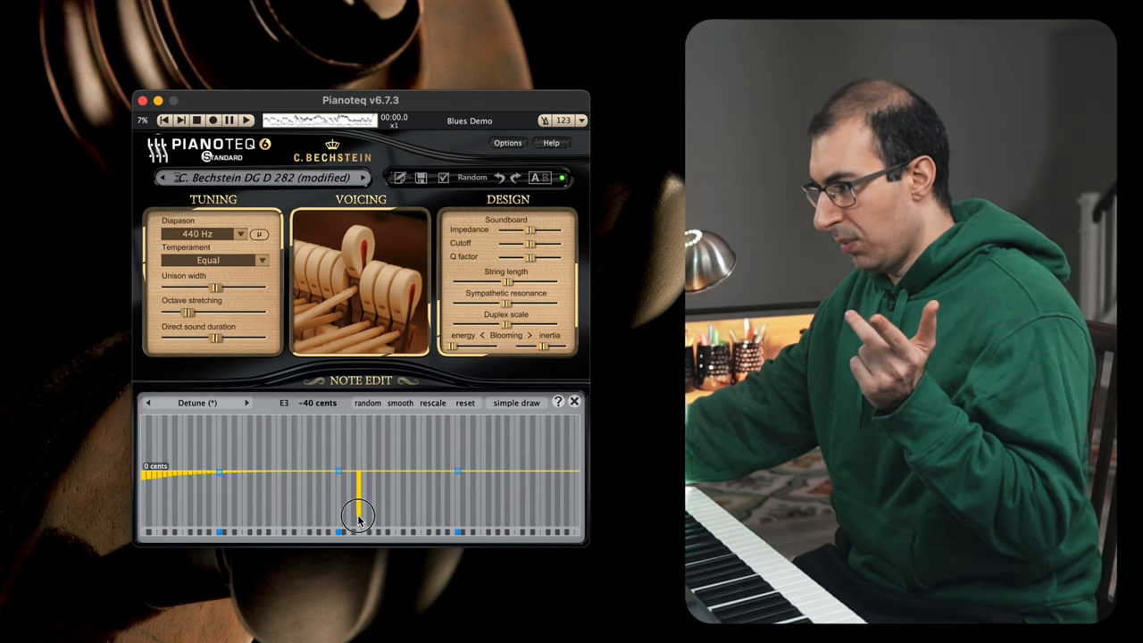
left_click_drag(357, 518, 357, 496)
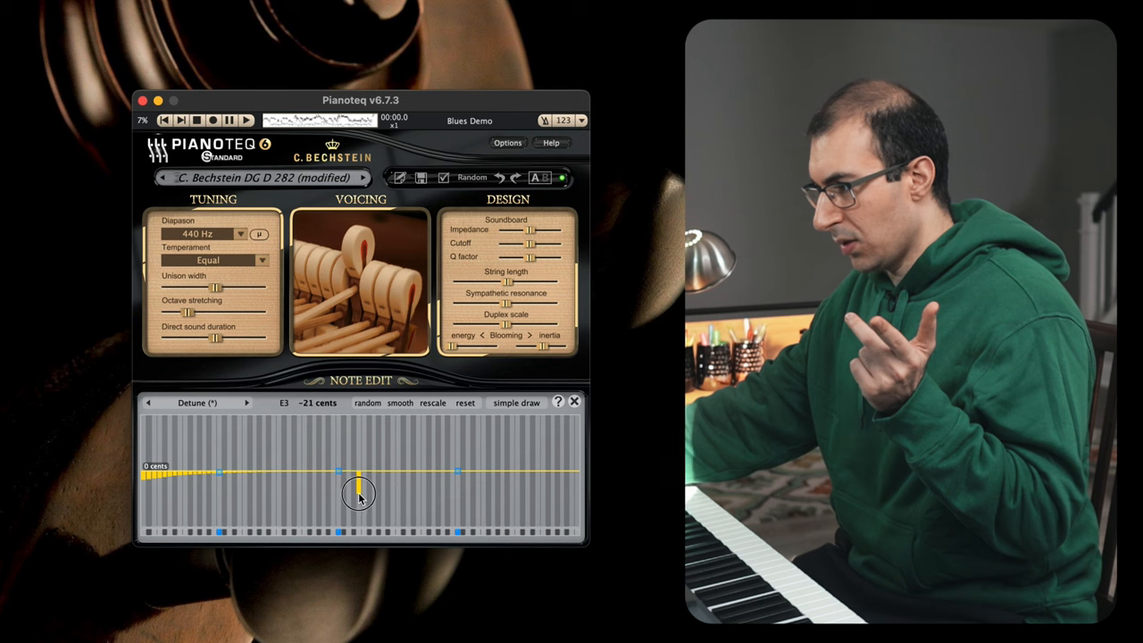
left_click_drag(358, 496, 338, 472)
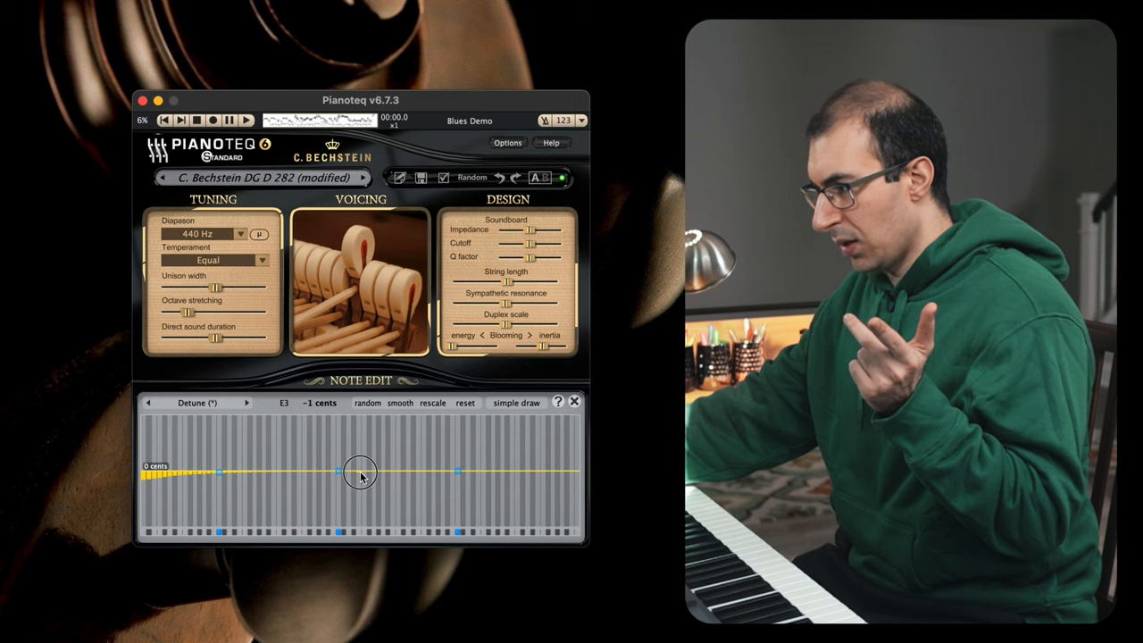
left_click_drag(357, 472, 357, 500)
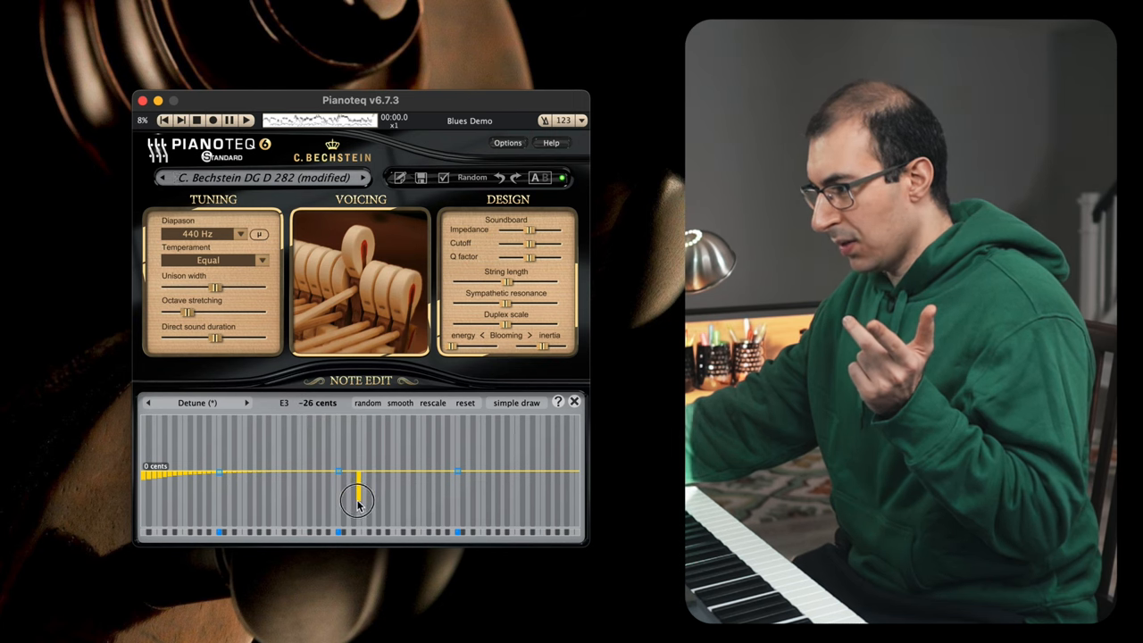
left_click_drag(356, 498, 357, 523)
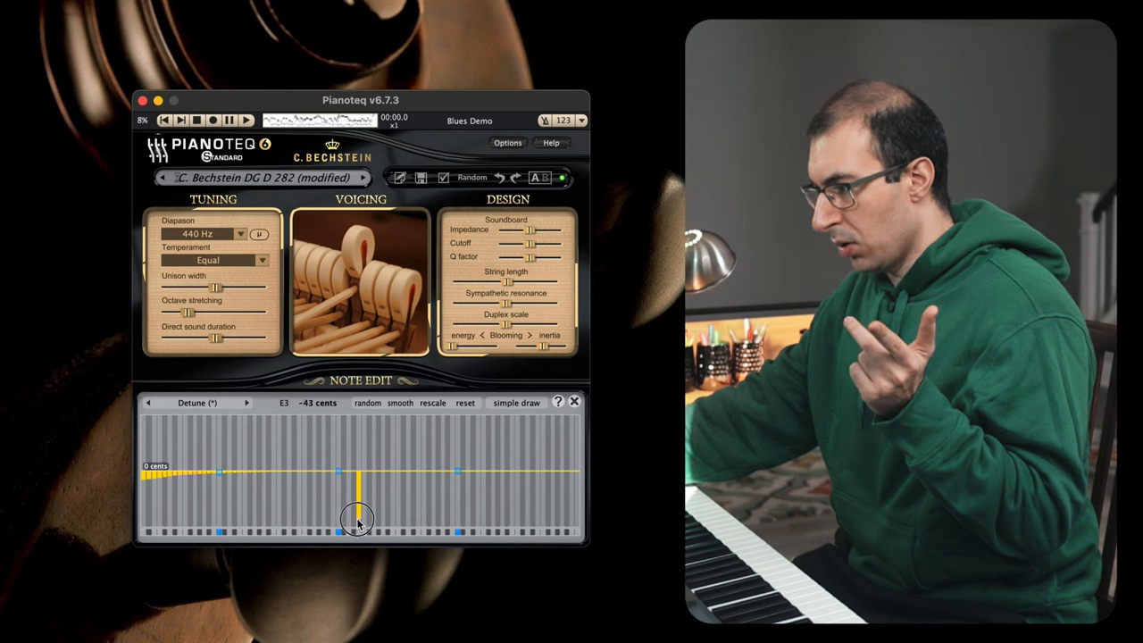
left_click_drag(355, 521, 356, 532)
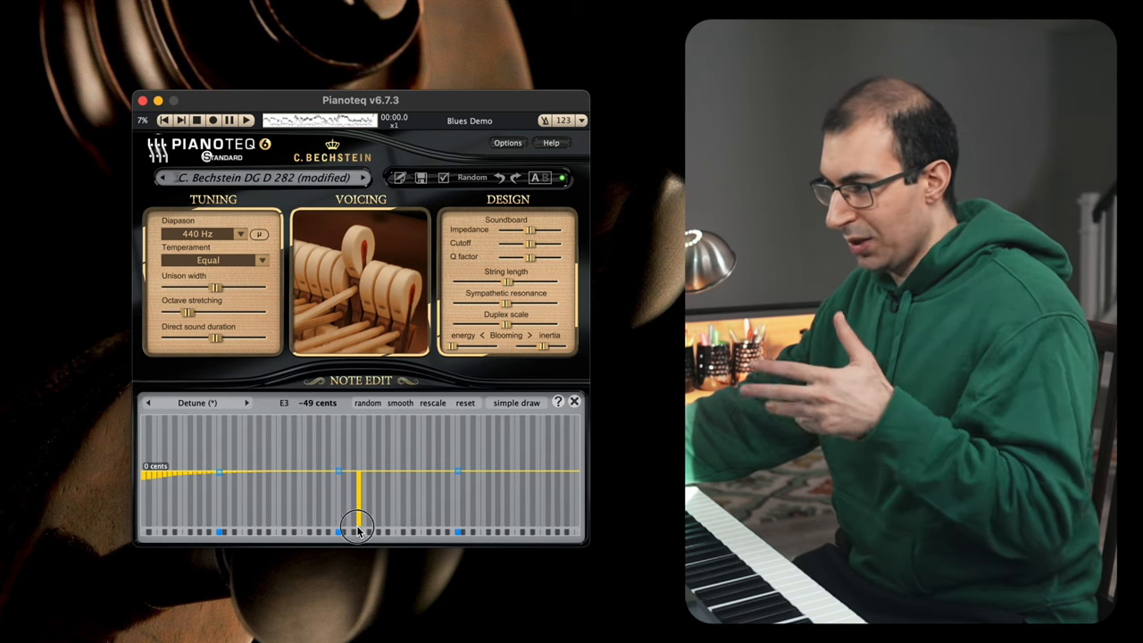
left_click_drag(358, 509, 357, 527)
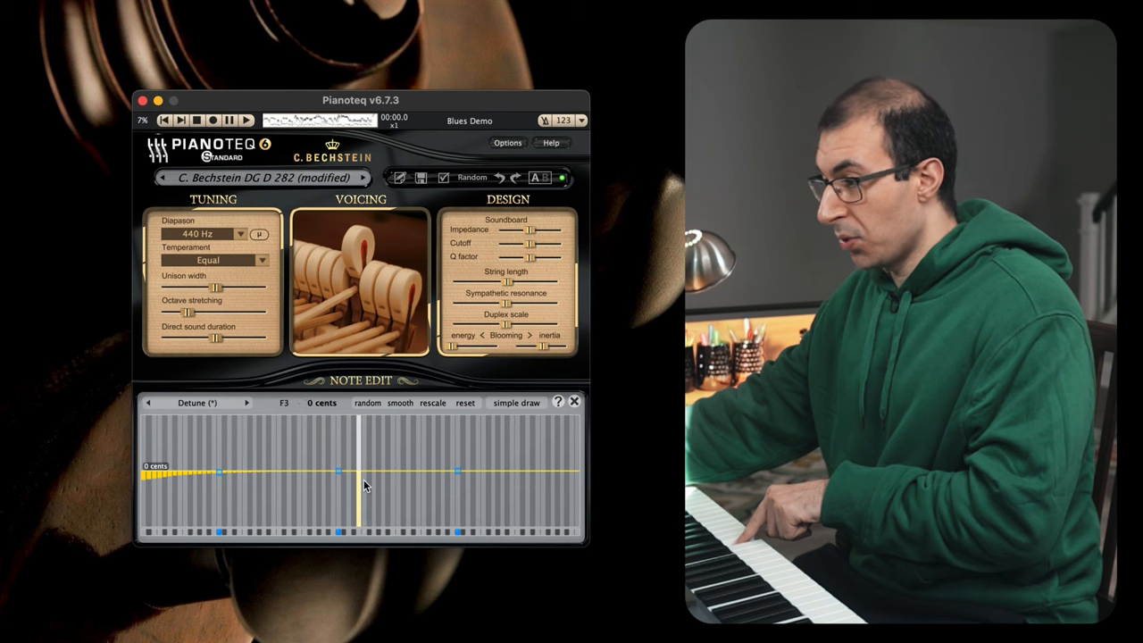
Pull E3's detune bar down again past -31 cents to a deep flat.
left_click_drag(356, 469, 355, 518)
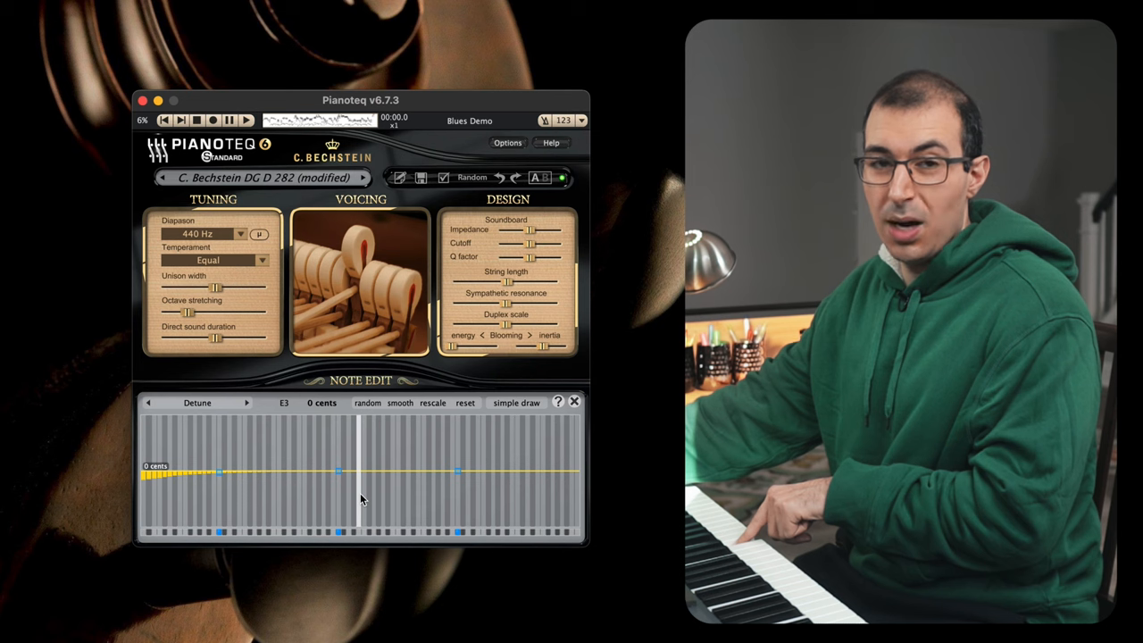
left_click_drag(357, 471, 357, 500)
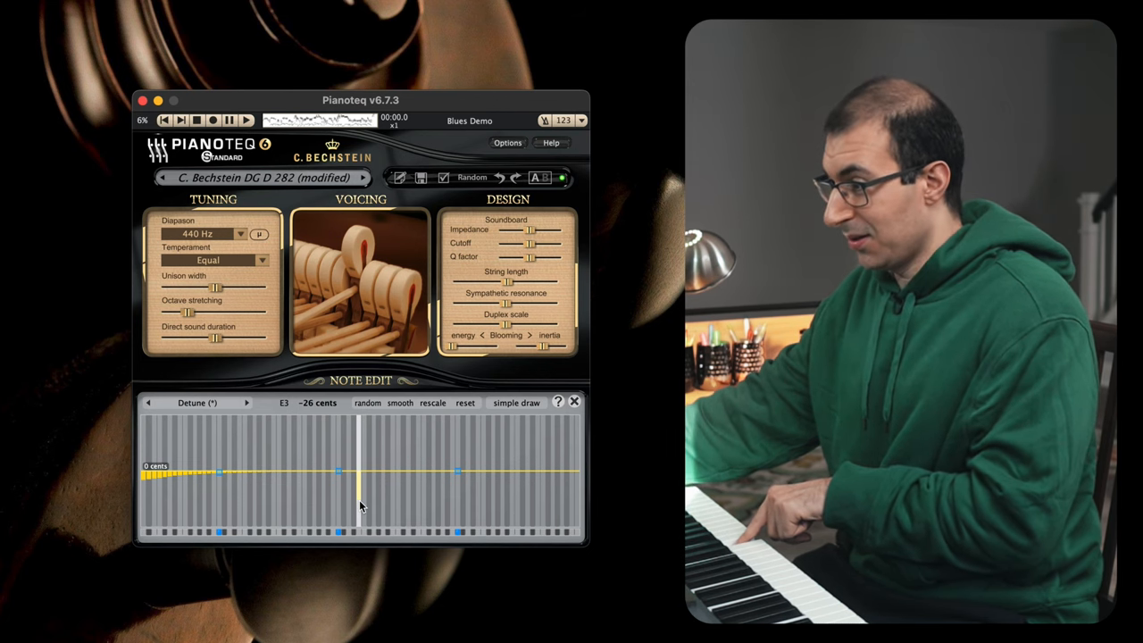
left_click_drag(357, 478, 359, 505)
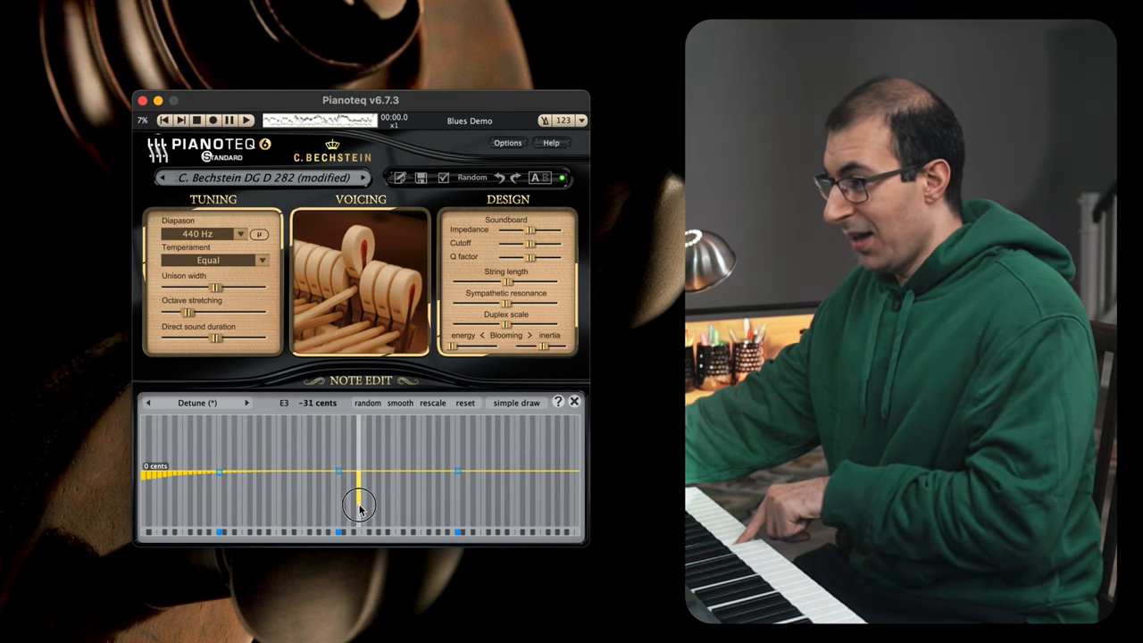
left_click_drag(357, 505, 358, 533)
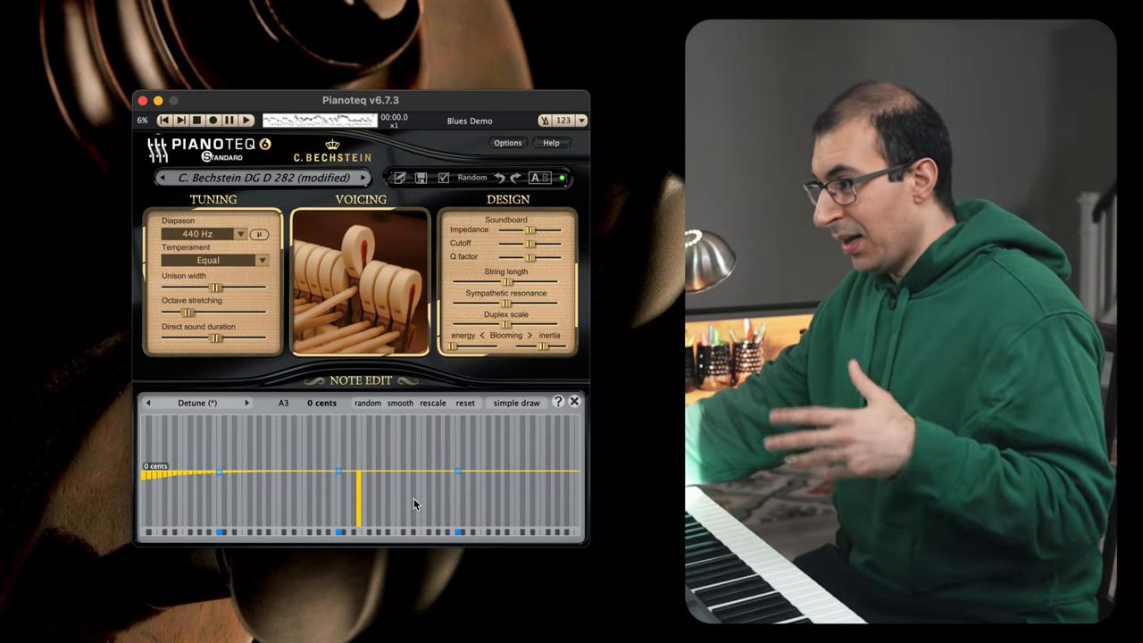
Reset all detuning to 0 cents and sketch an uneven curve over the bass notes.
left_click(465, 403)
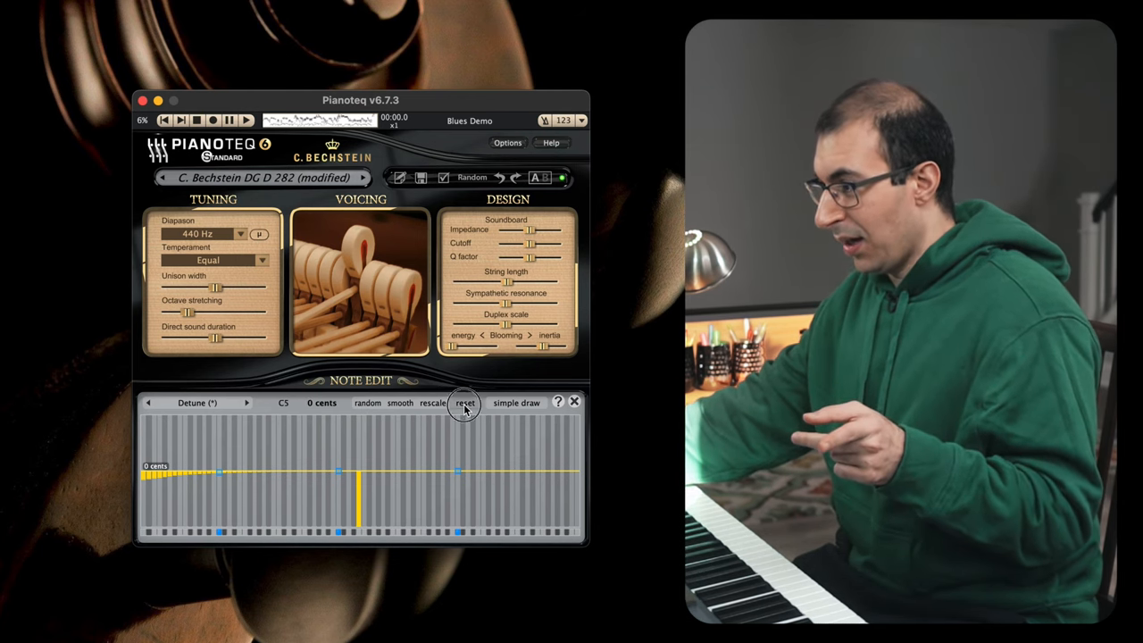
left_click(465, 402)
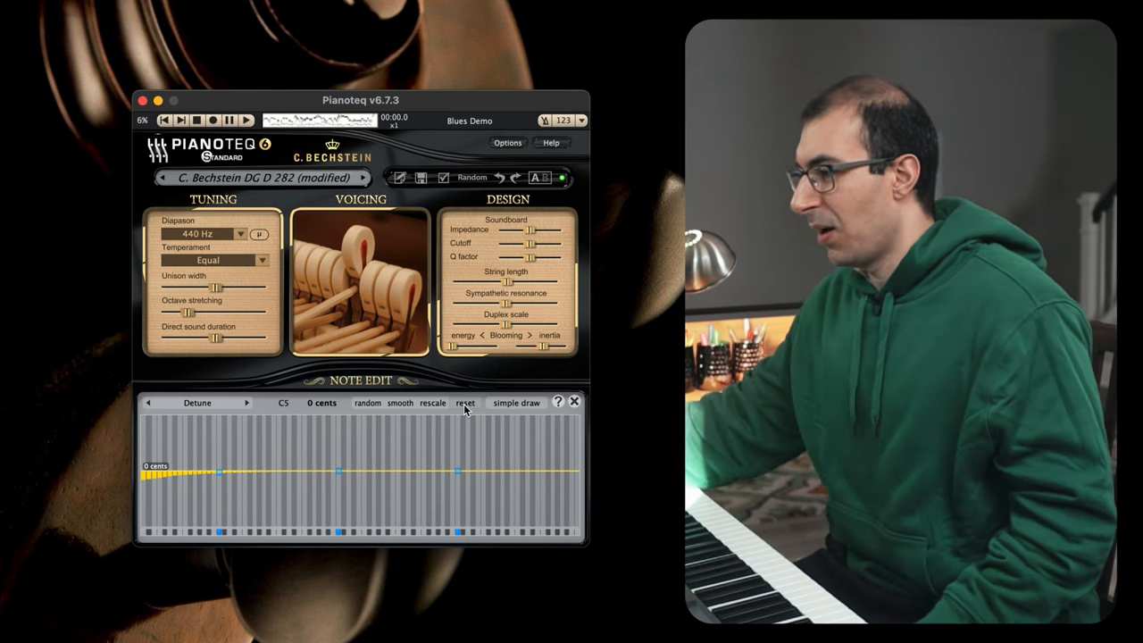
left_click(516, 403)
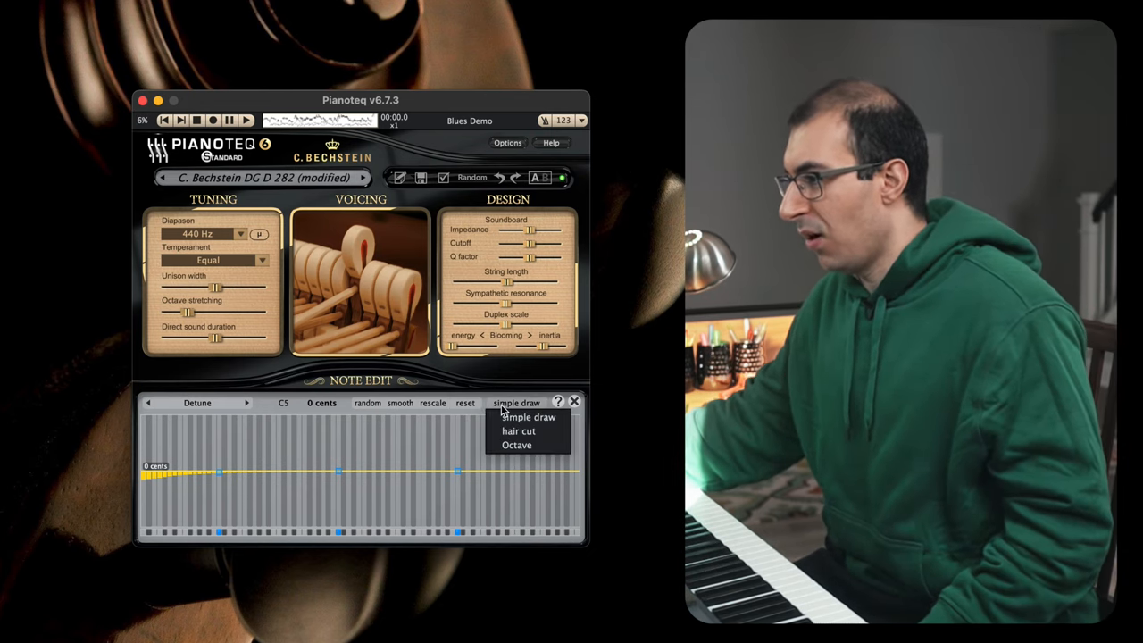
left_click(516, 402)
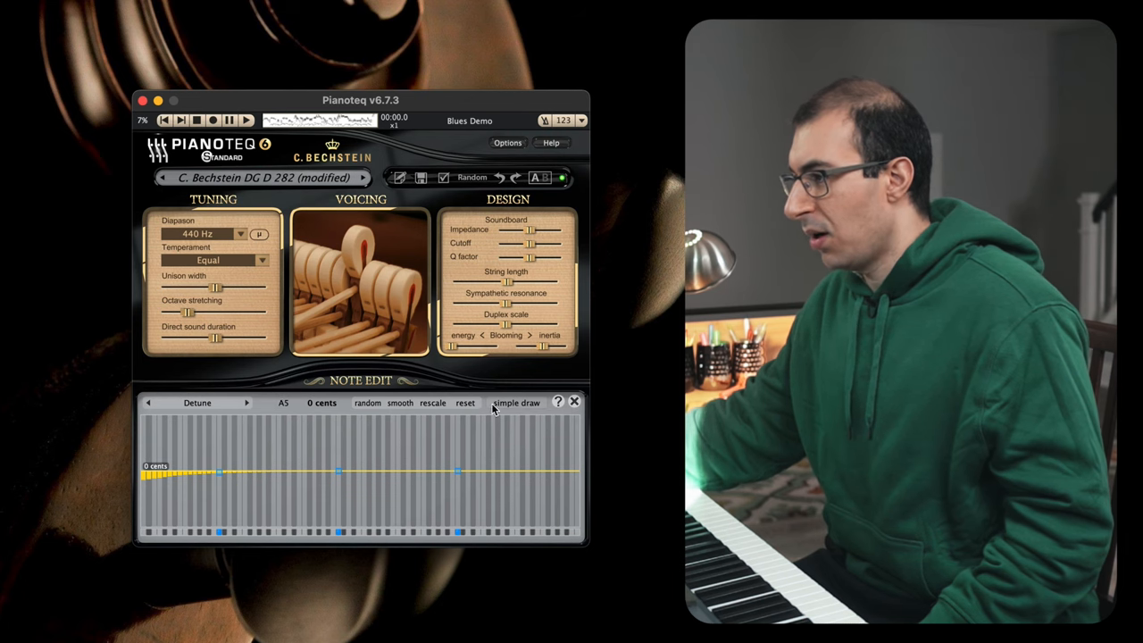
left_click_drag(143, 478, 326, 452)
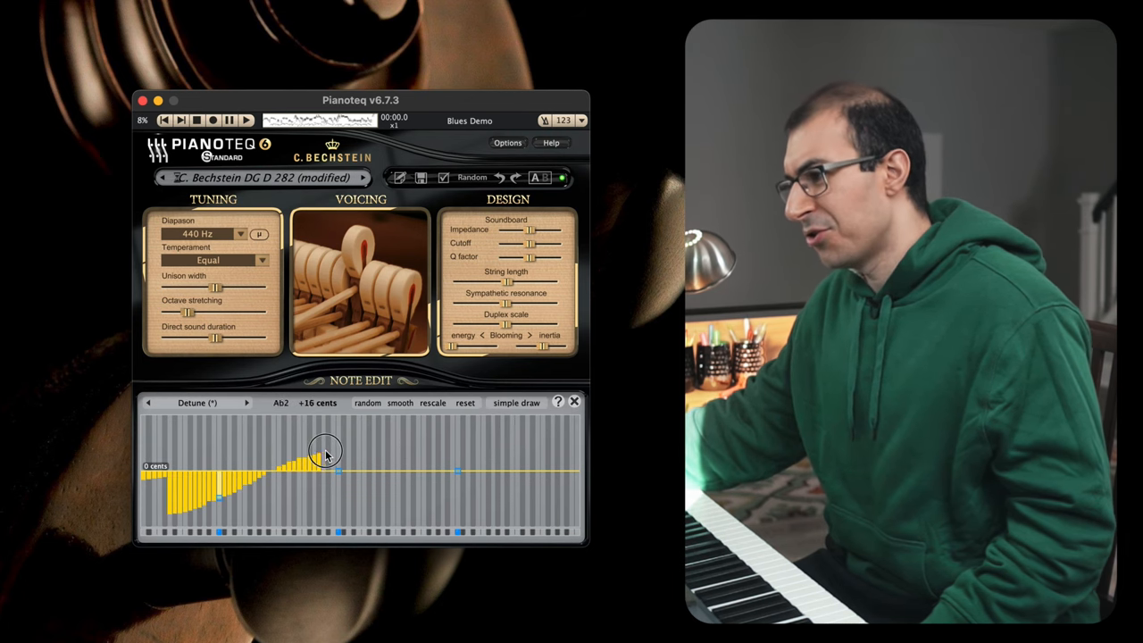
left_click_drag(326, 451, 482, 446)
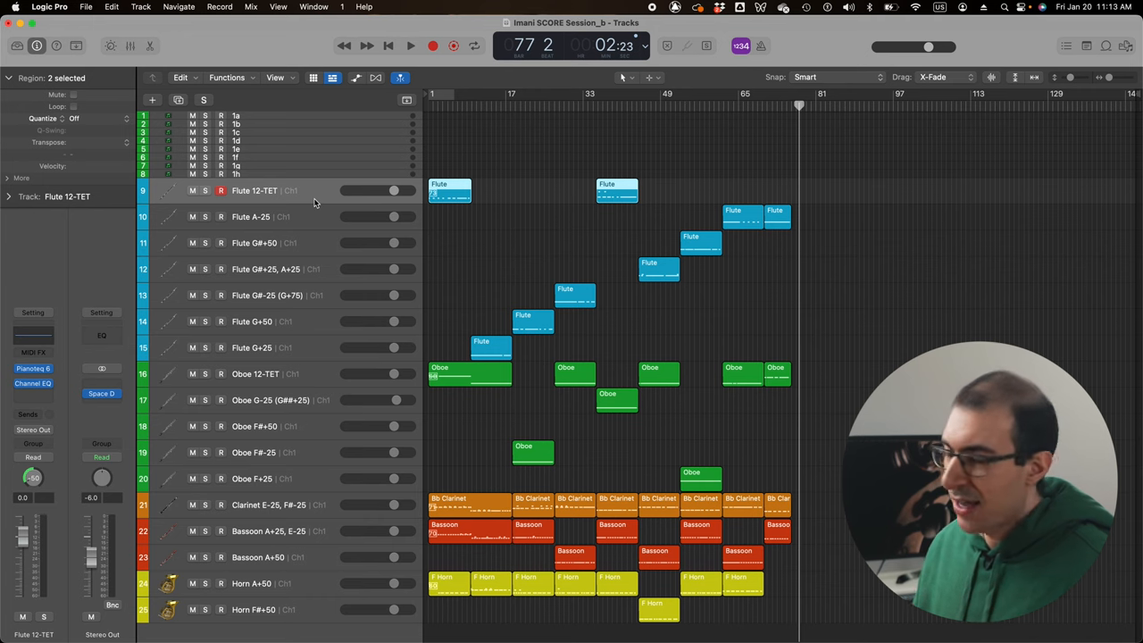
mouse_move(171, 275)
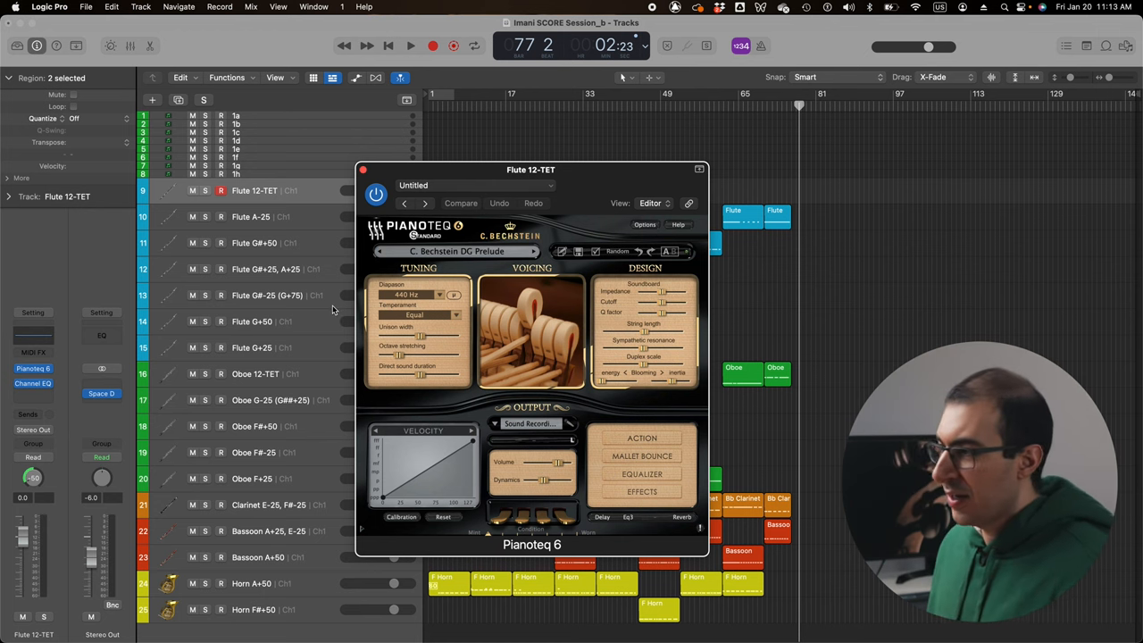
mouse_move(332, 308)
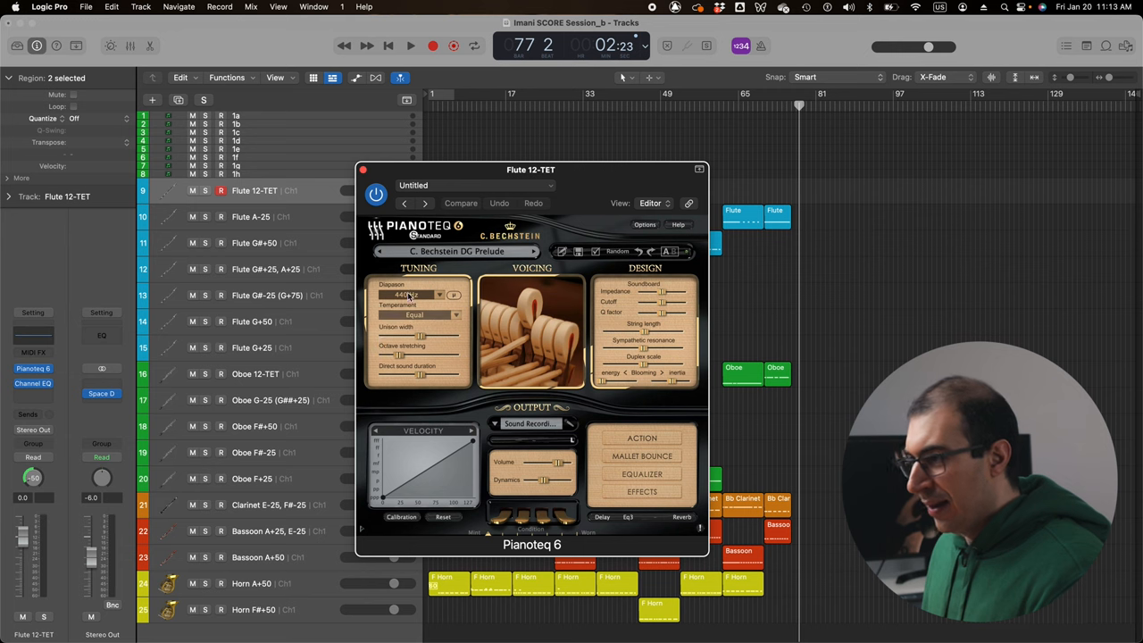
mouse_move(414, 314)
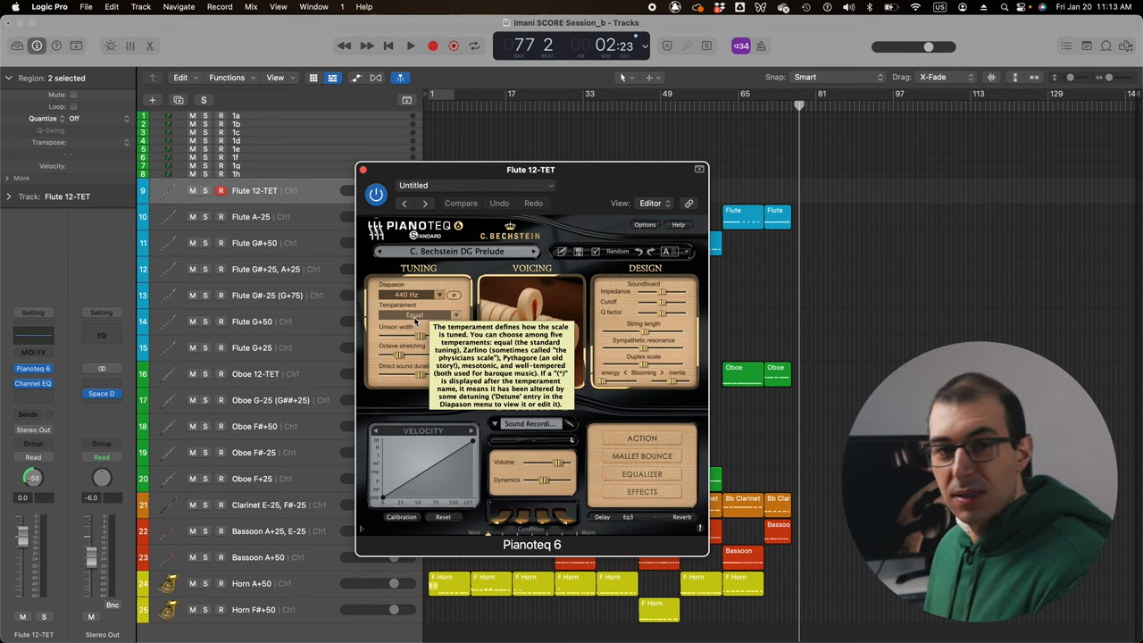
Close the Flute 12-TET Pianoteq window showing Equal temperament at 440 Hz.
left_click(363, 170)
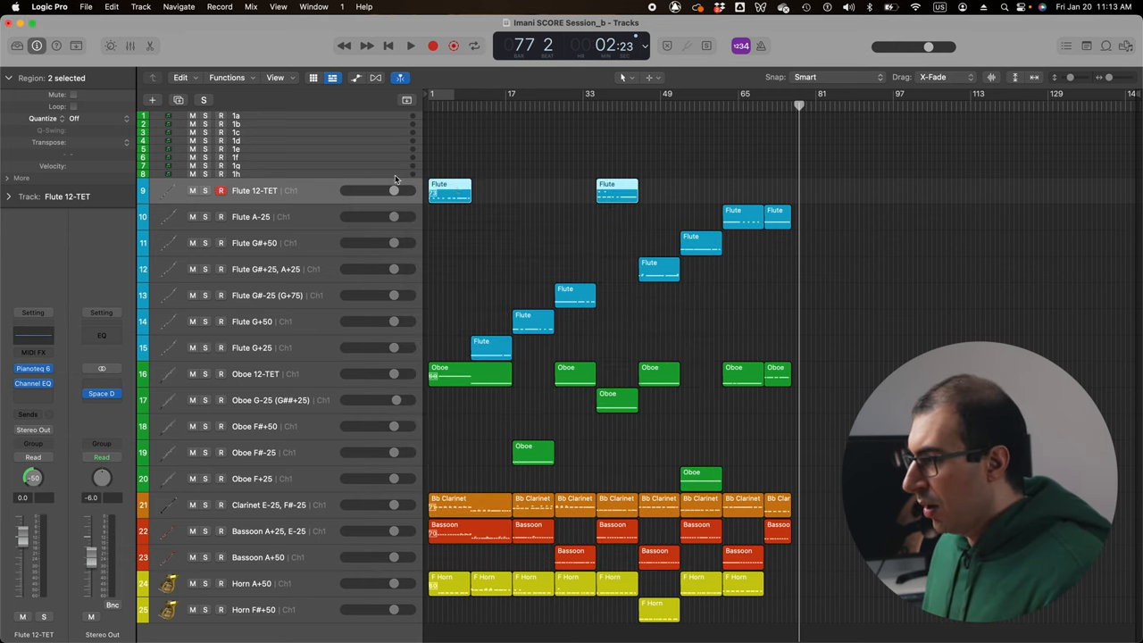
Solo Flute 12-TET, play and stop it, unsolo, then cue bar 65.
left_click(432, 93)
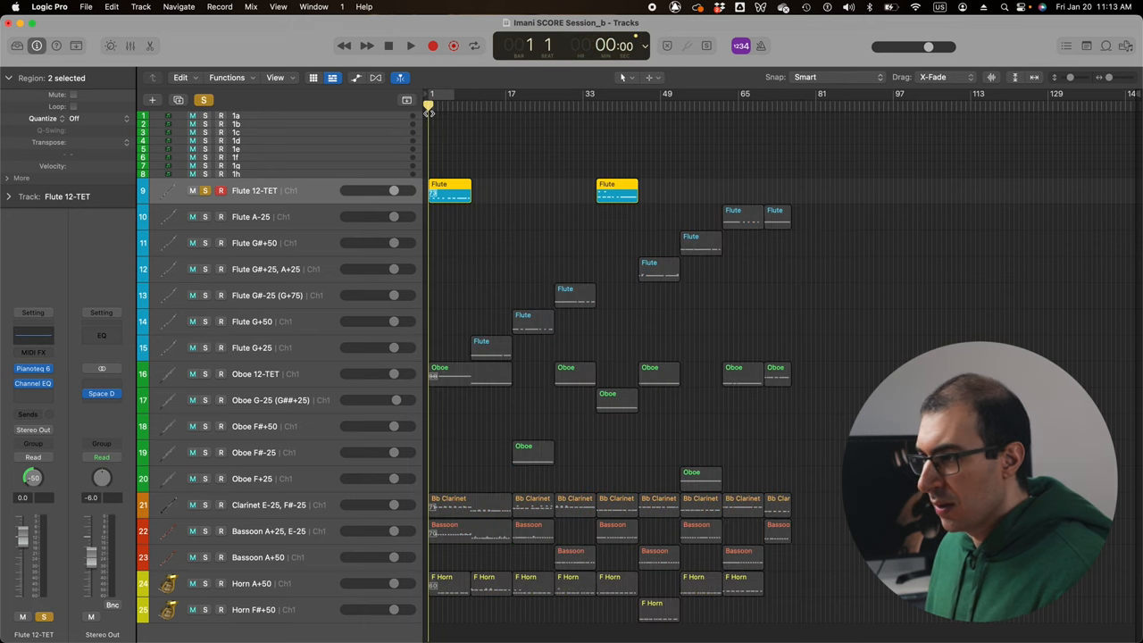
left_click(410, 45)
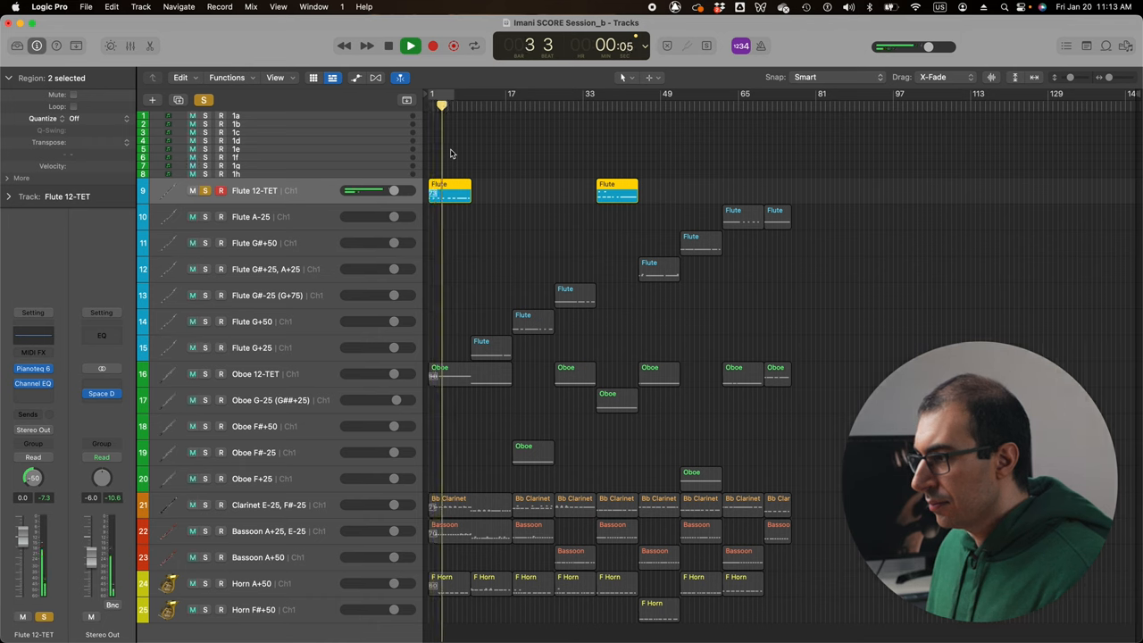
left_click(410, 46)
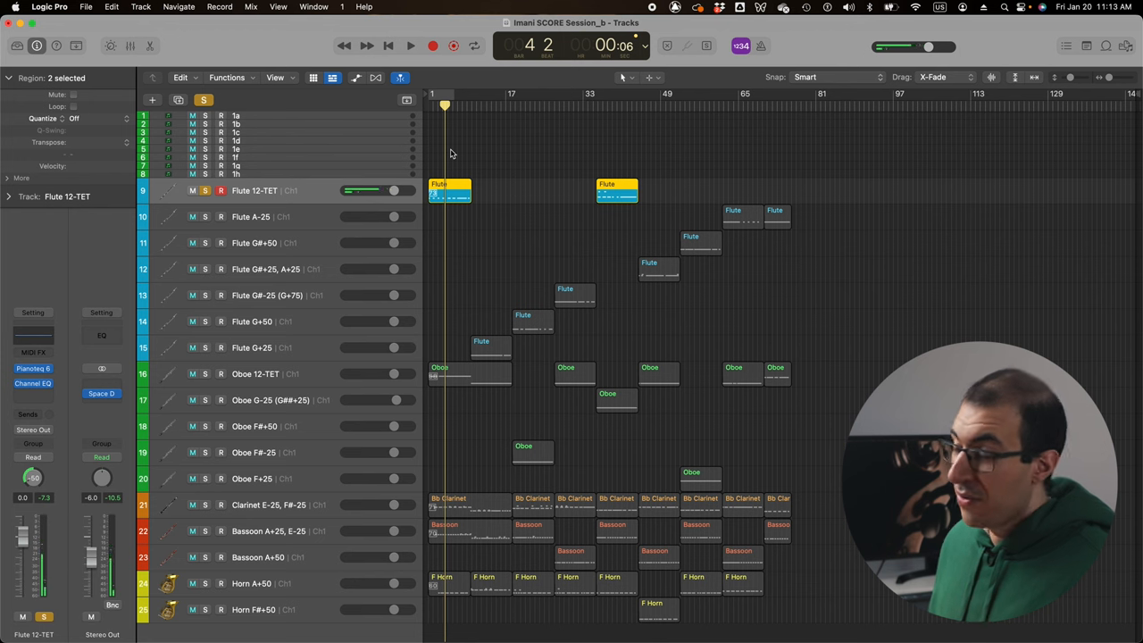
left_click(192, 190)
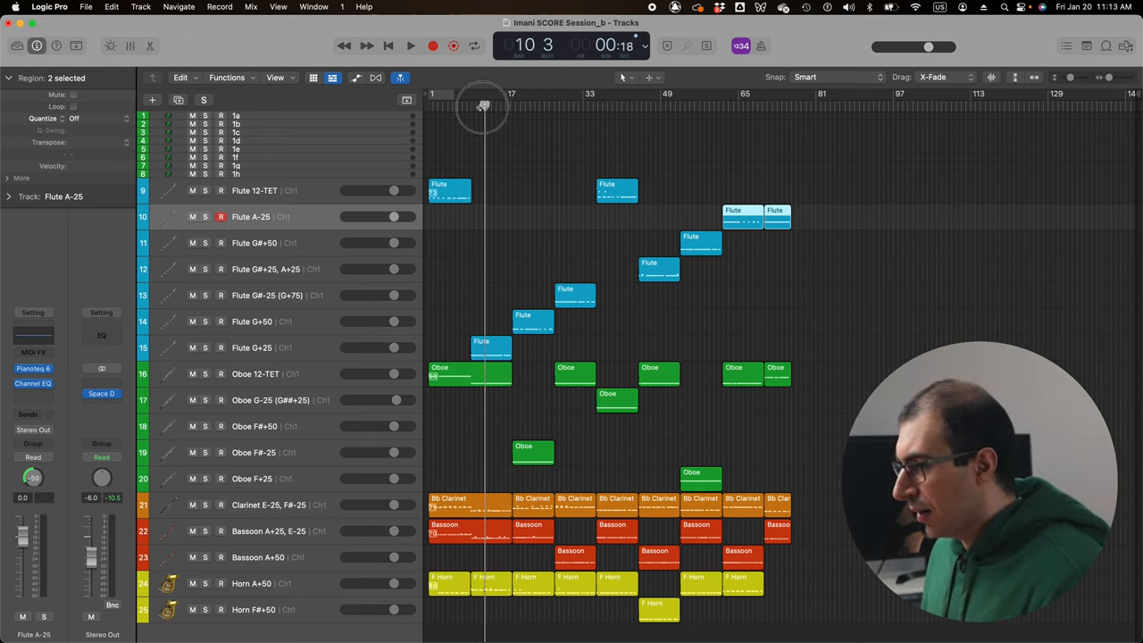
left_click(742, 105)
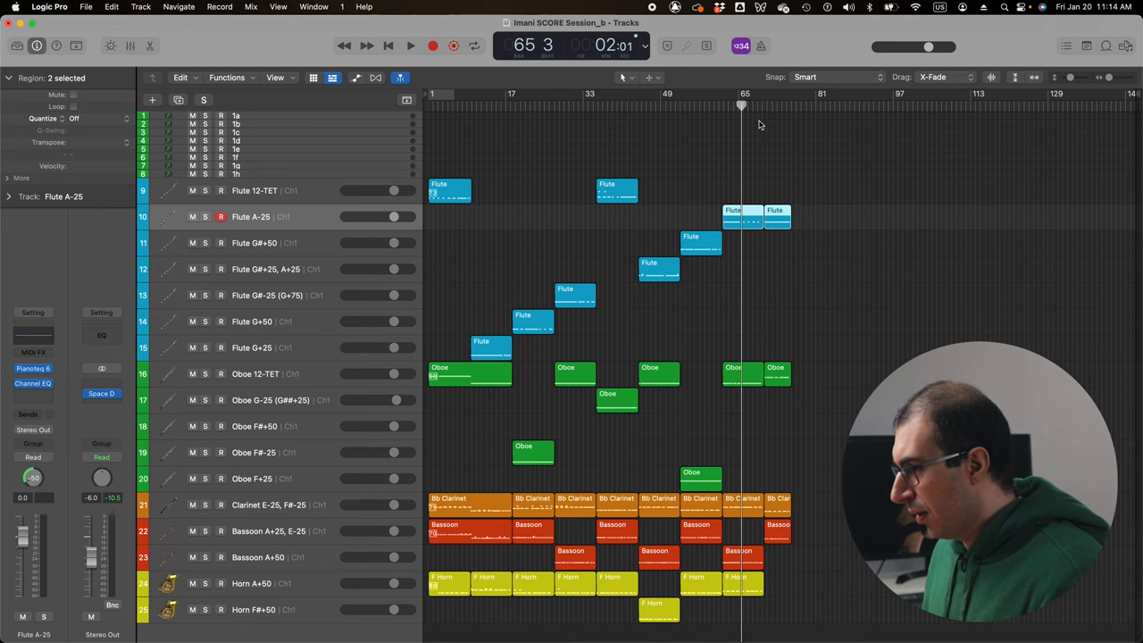
Open Flute A-25's notes and its Pianoteq Note Edit Detune curve, then close the window.
left_click(731, 105)
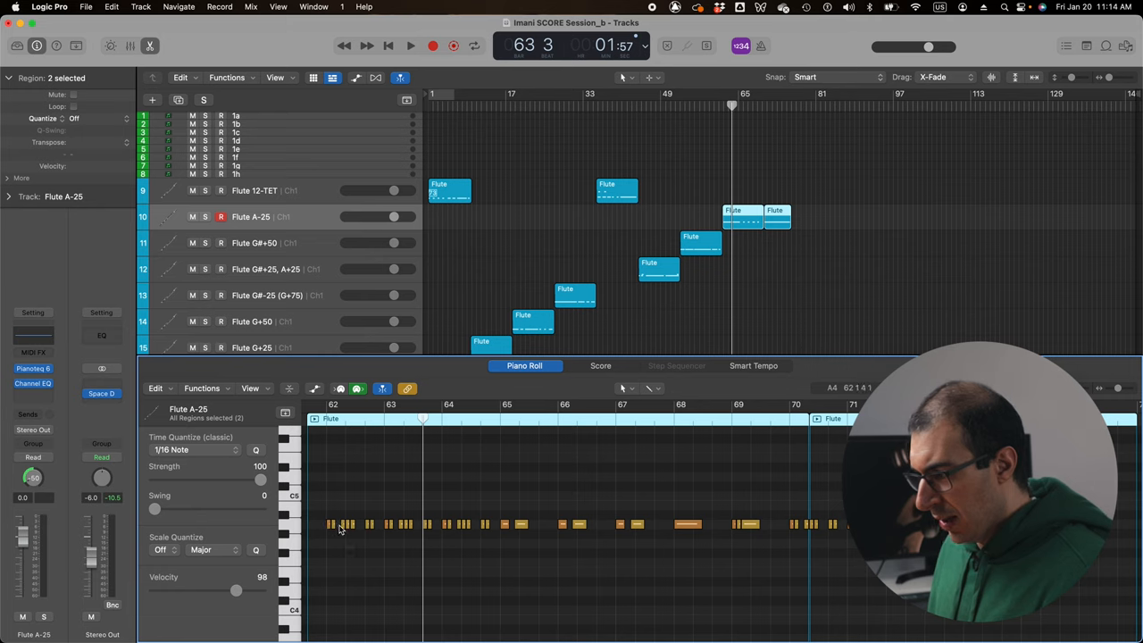
mouse_move(344, 524)
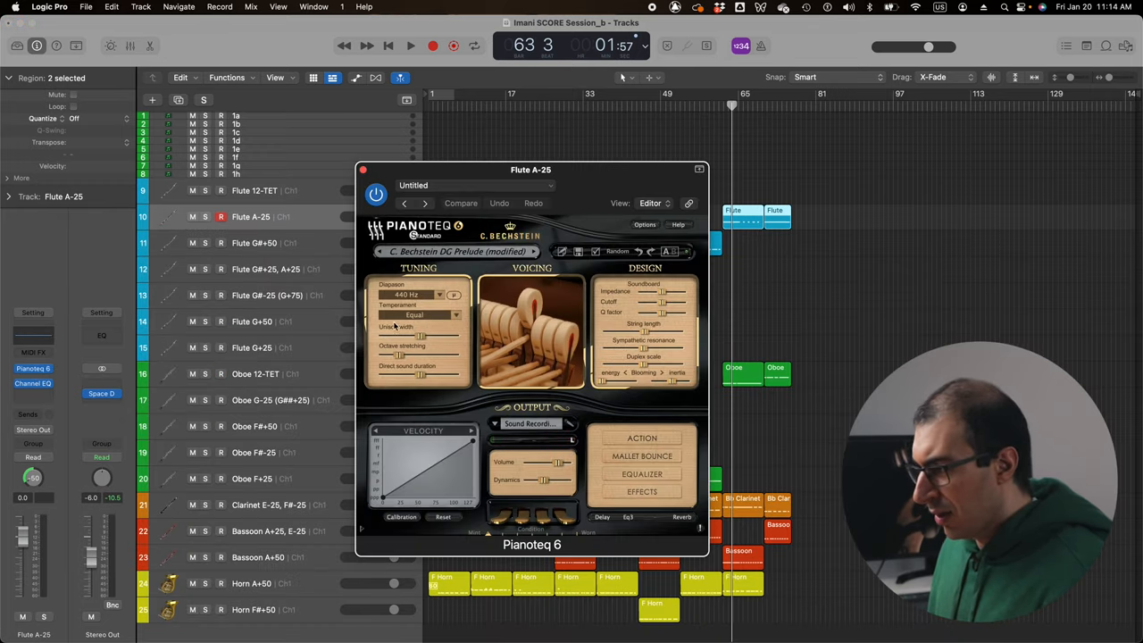
left_click(415, 314)
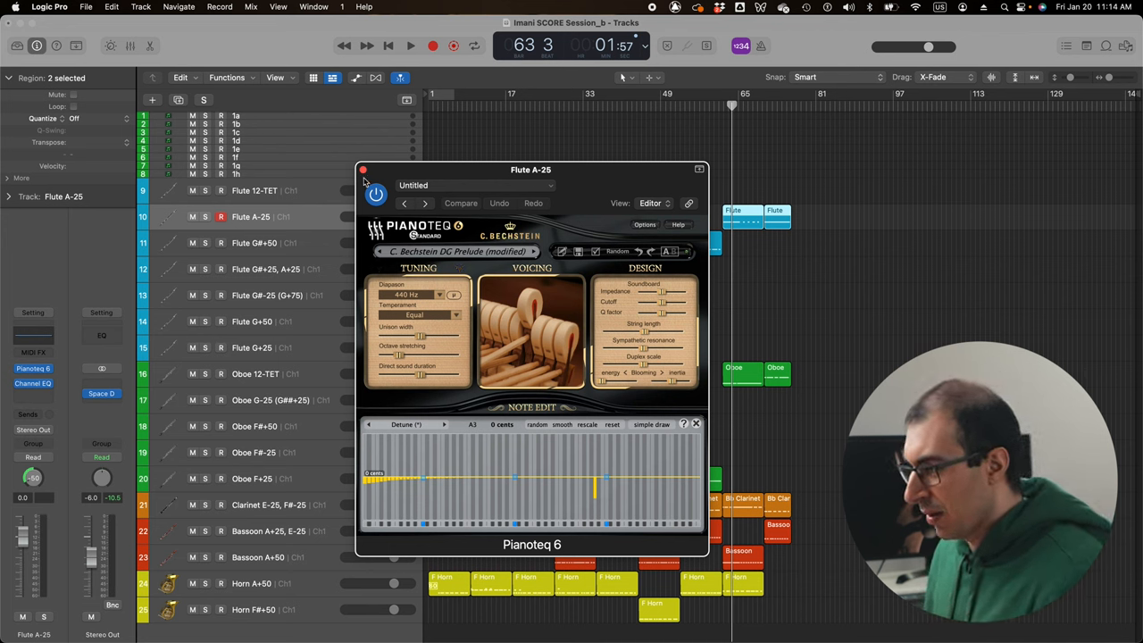
left_click(362, 170)
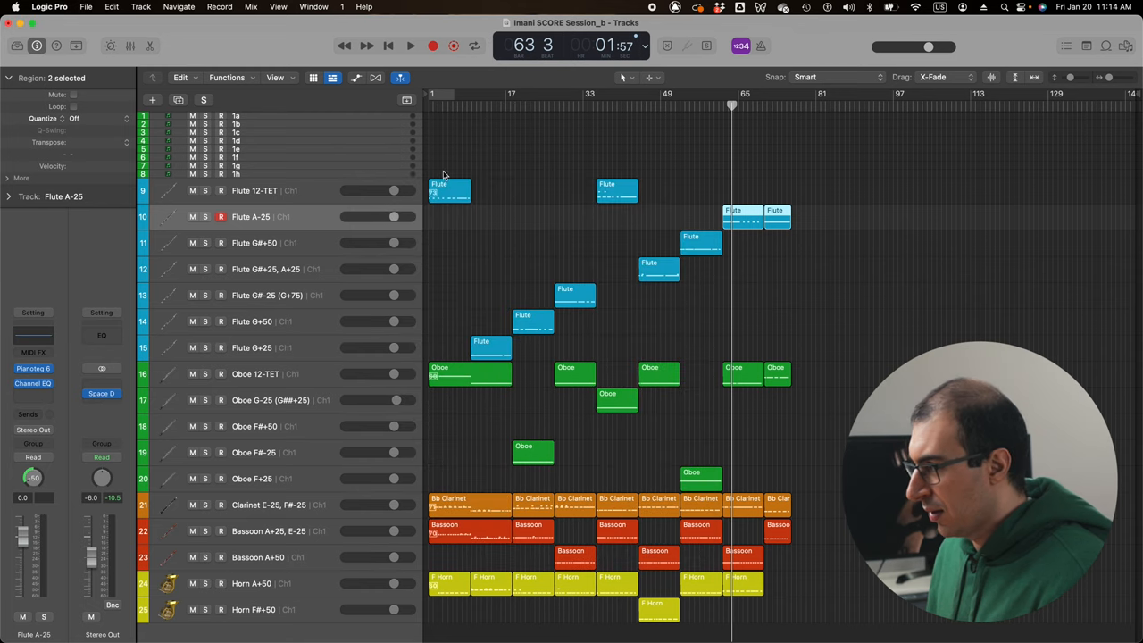
left_click(616, 104)
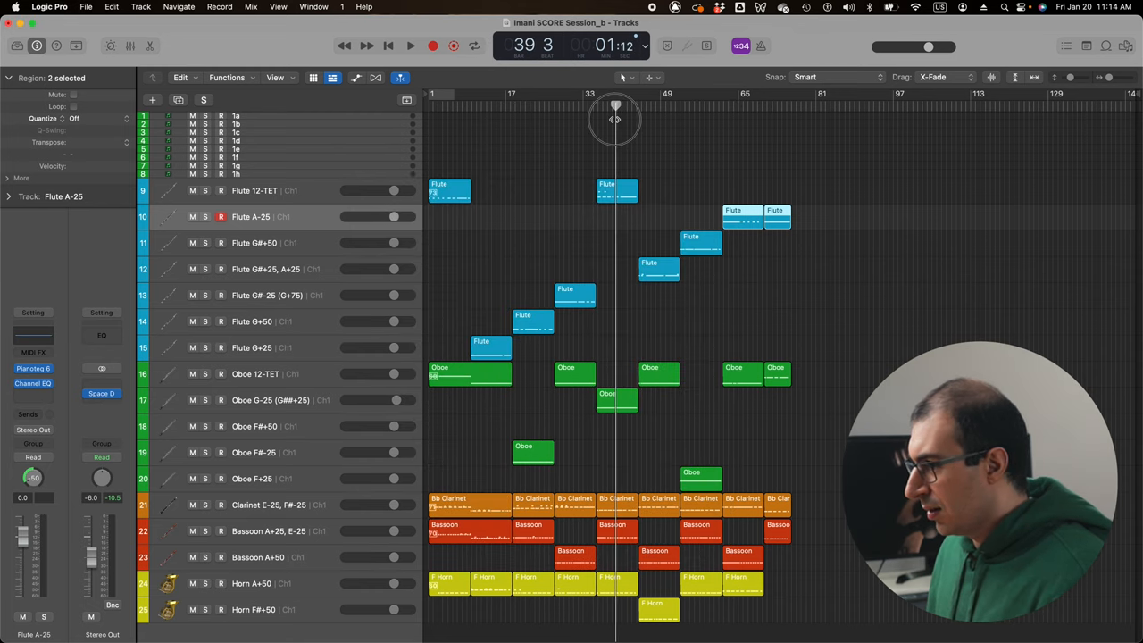
double_click(616, 190)
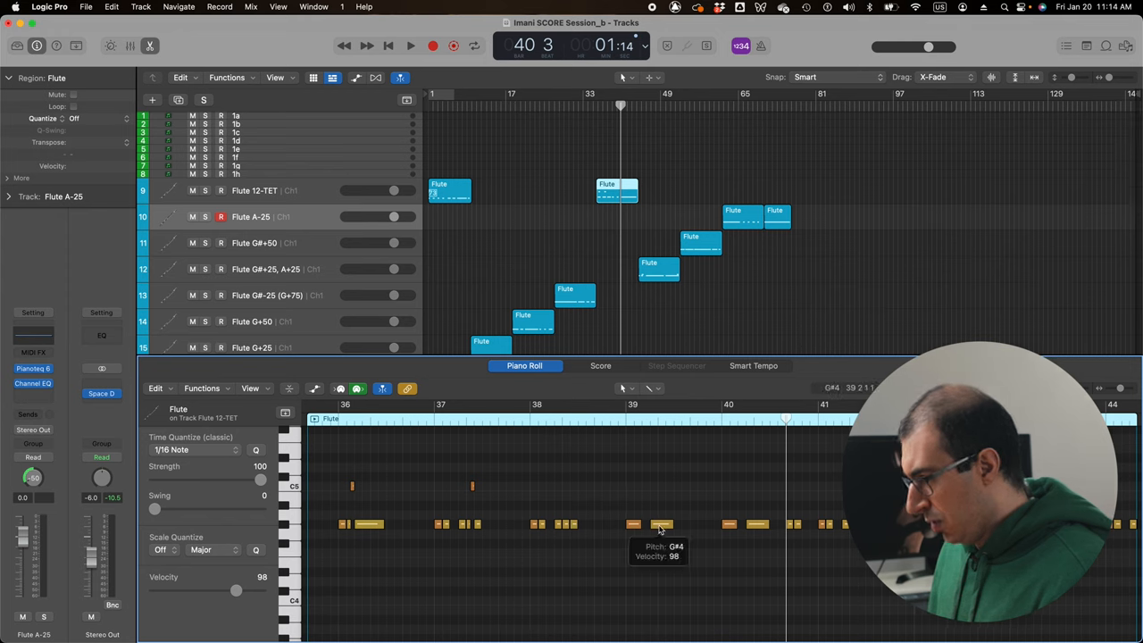
mouse_move(610, 463)
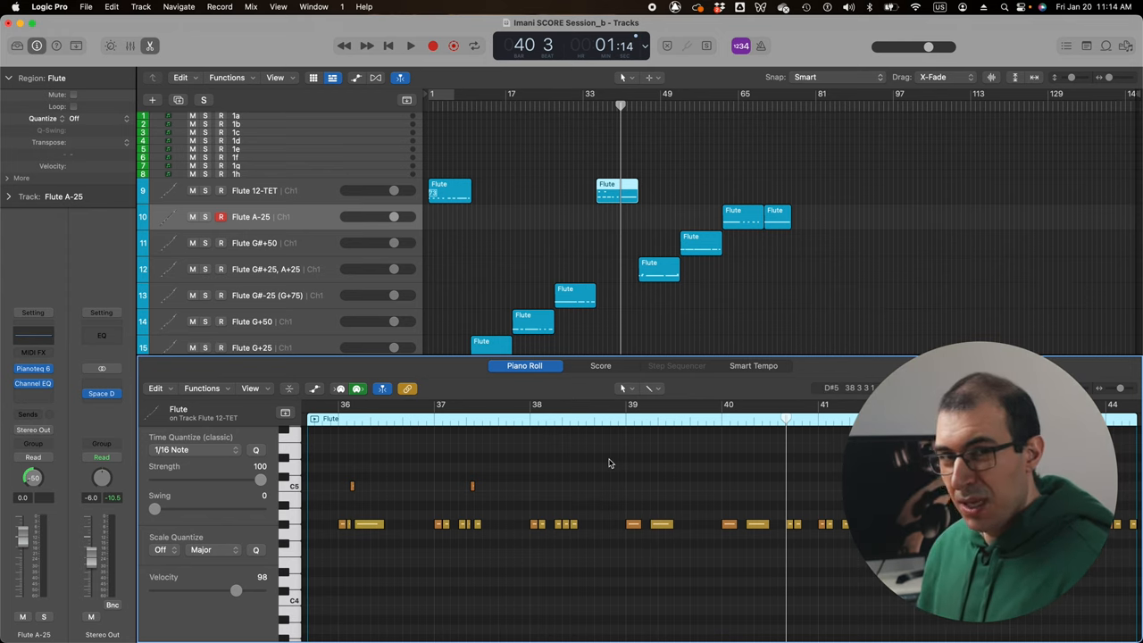
mouse_move(630, 335)
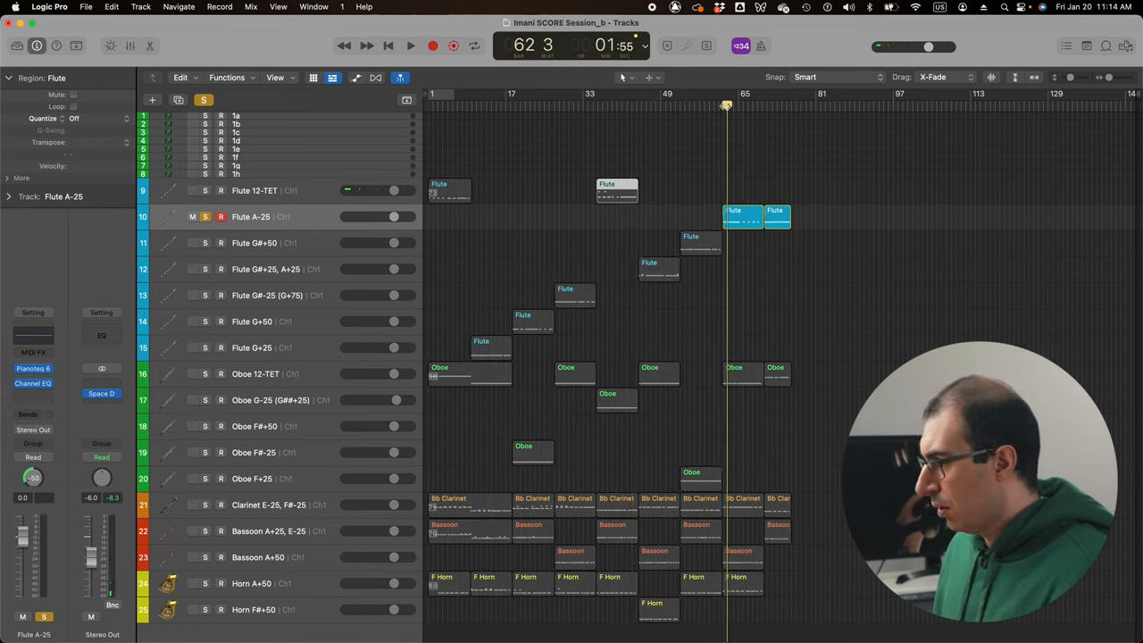
left_click(410, 46)
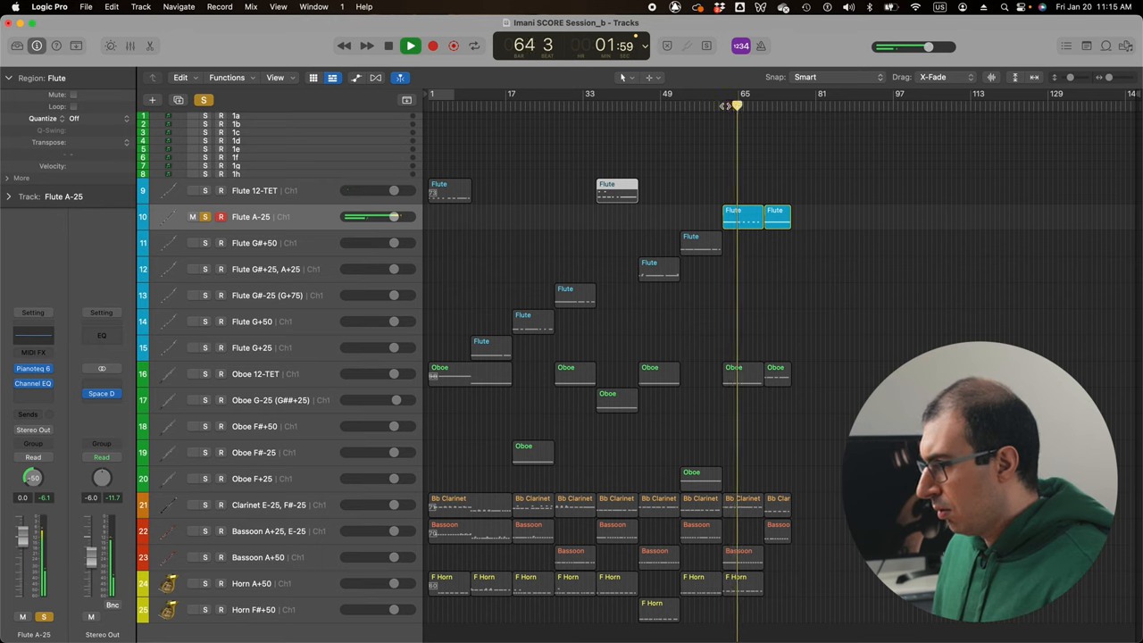
left_click(388, 46)
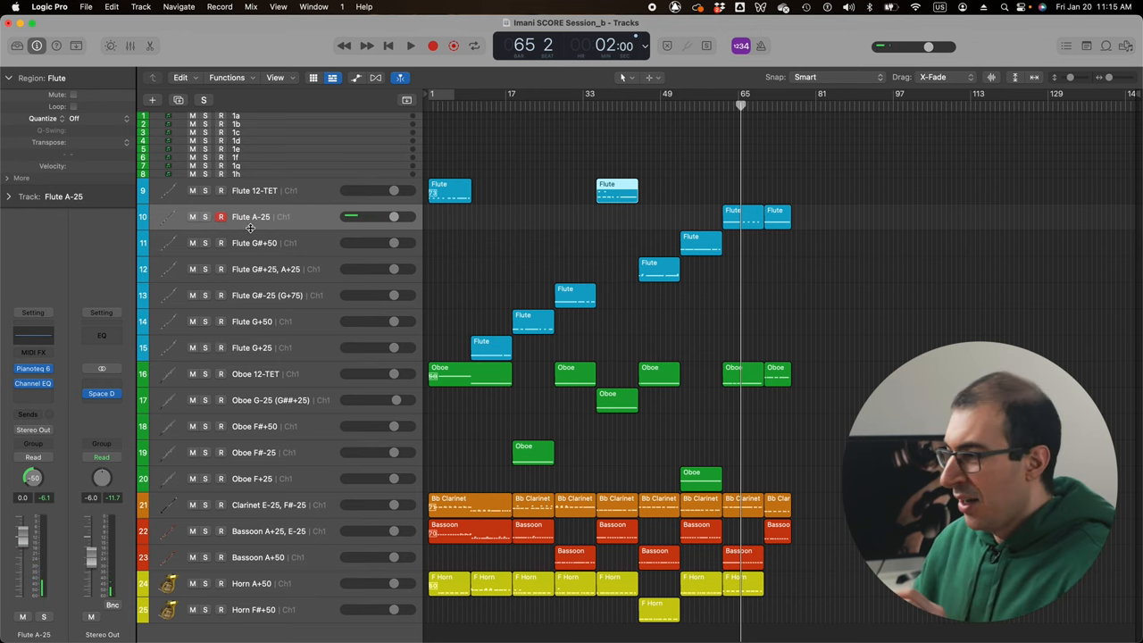
mouse_move(253, 237)
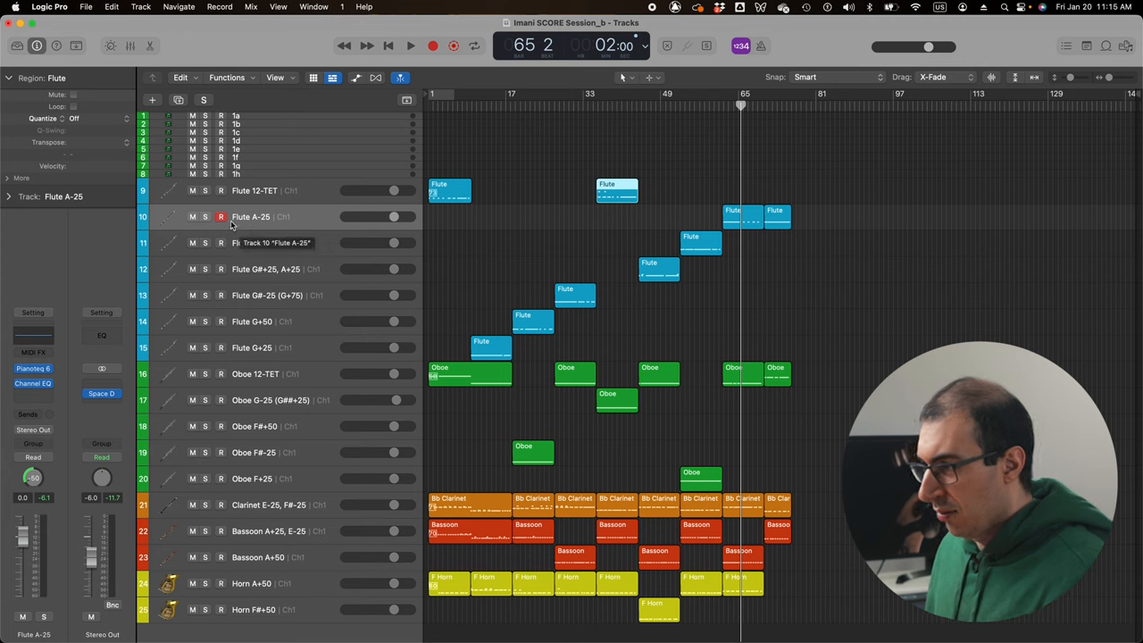
mouse_move(263, 269)
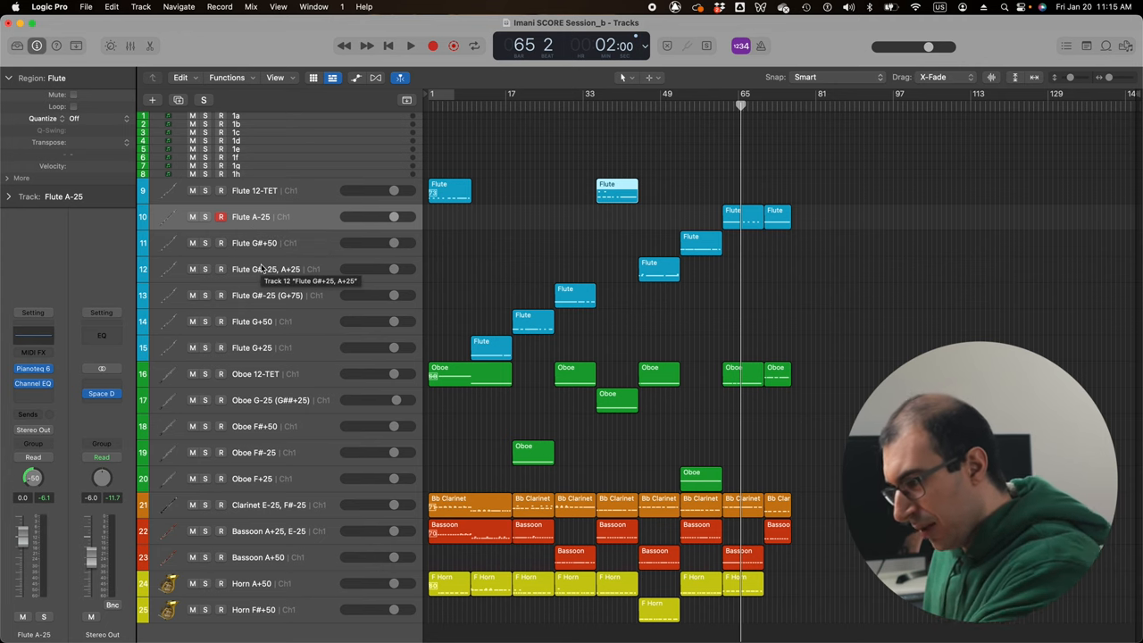
mouse_move(305, 324)
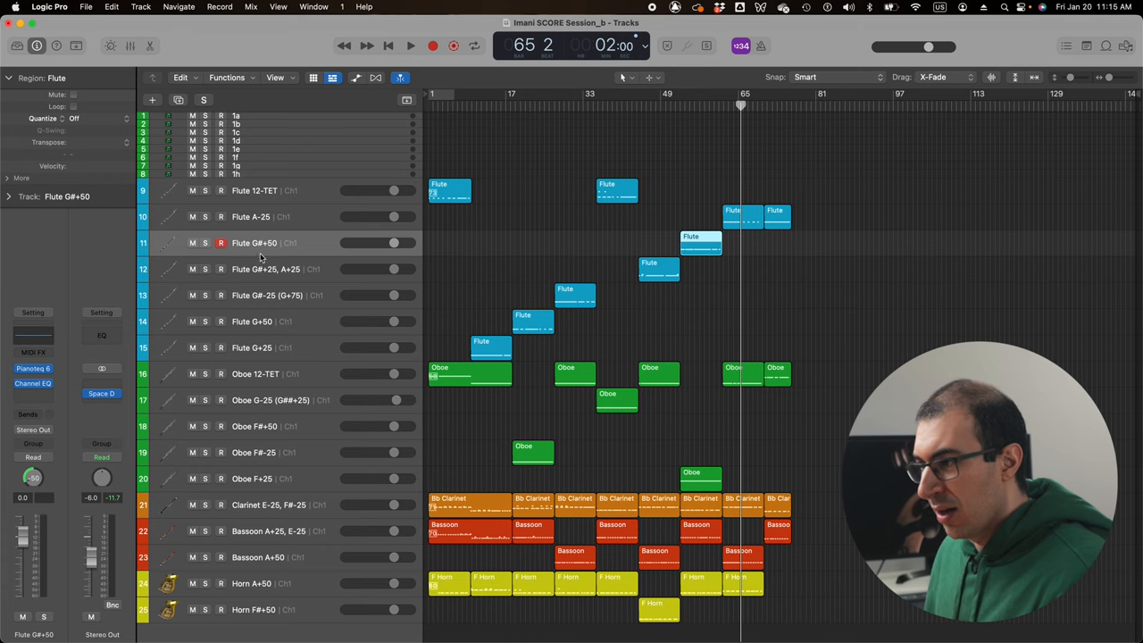
mouse_move(260, 256)
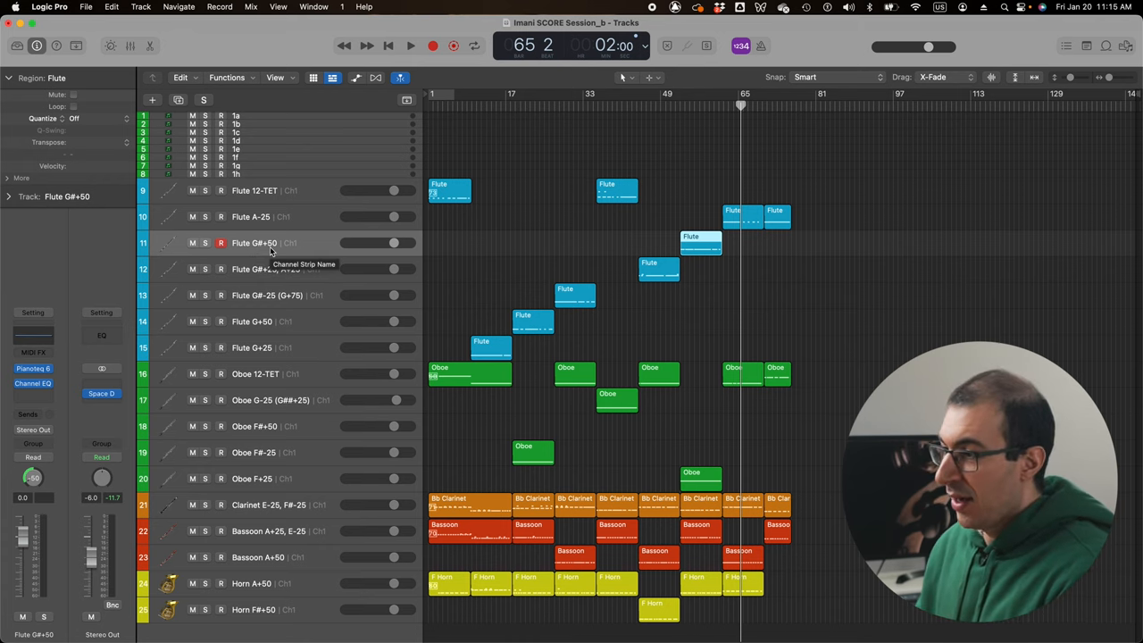
Play the full detuned ensemble from the start with Flute G#+50 active.
left_click(410, 45)
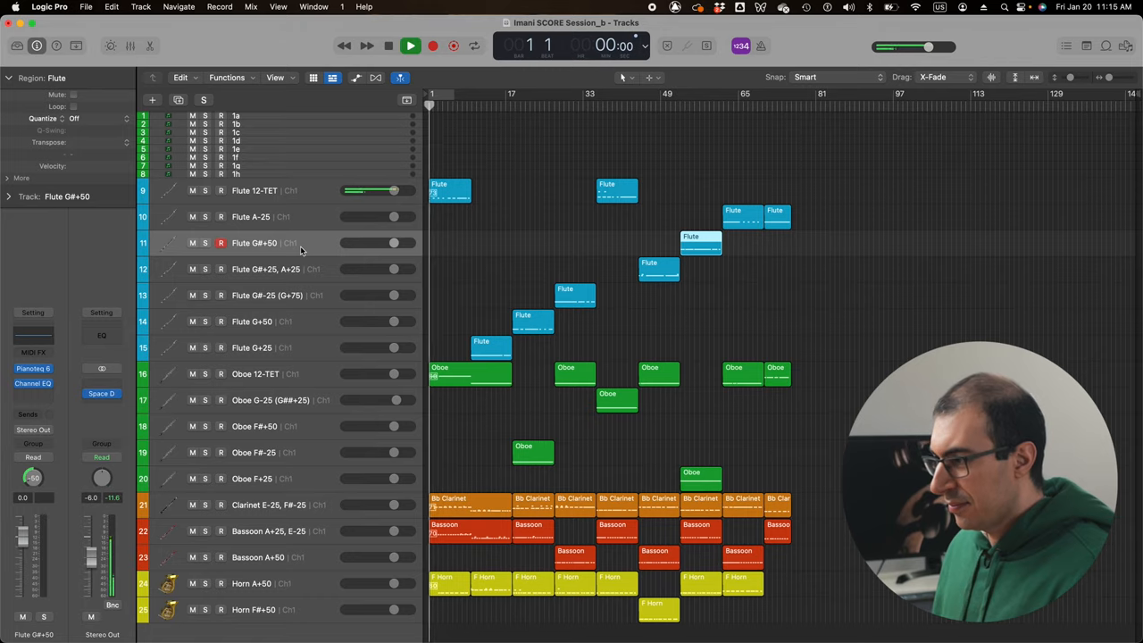
left_click(411, 45)
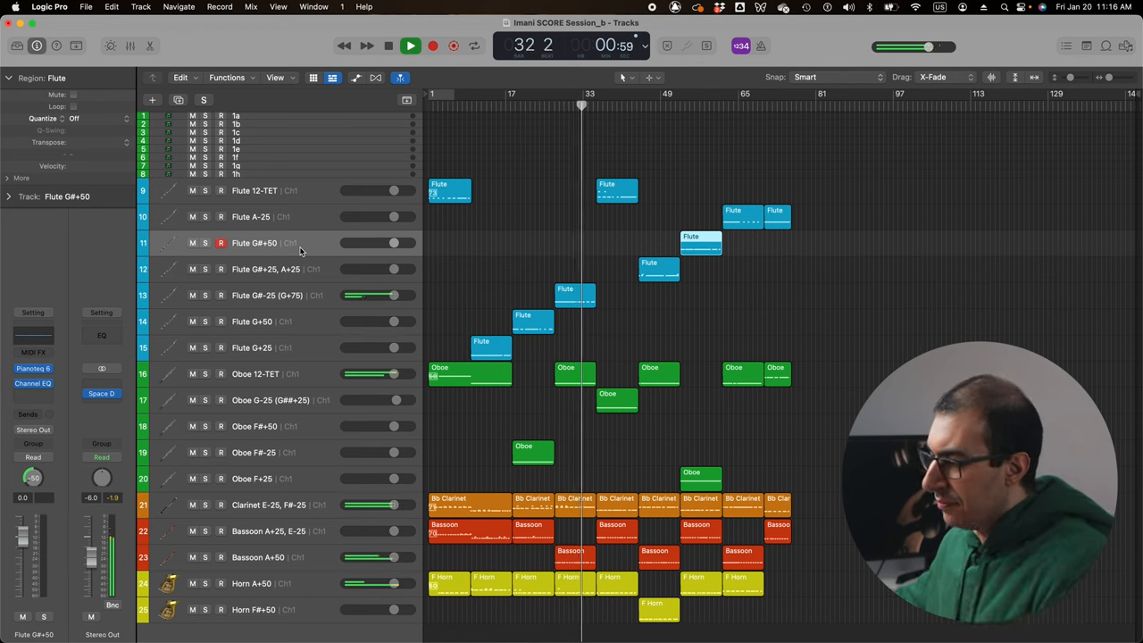
Stop the detuned Pianoteq ensemble playback in Logic Pro around bar 32.
left_click(410, 45)
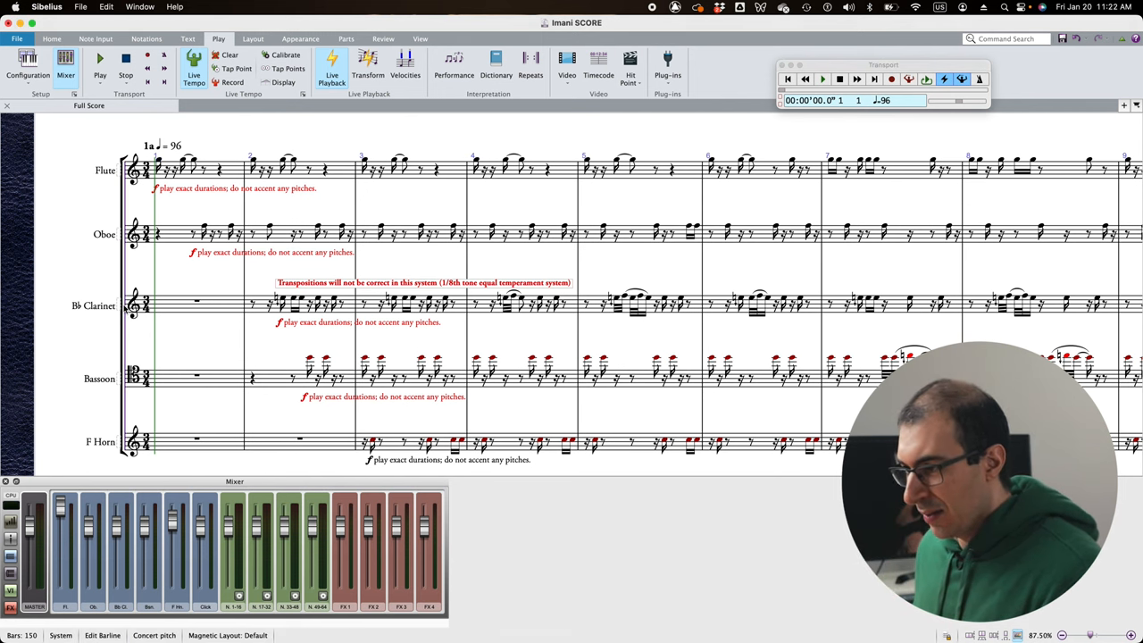
Play the Sibelius score while lowering the Master fader stepwise to about -26 dB.
left_click(99, 58)
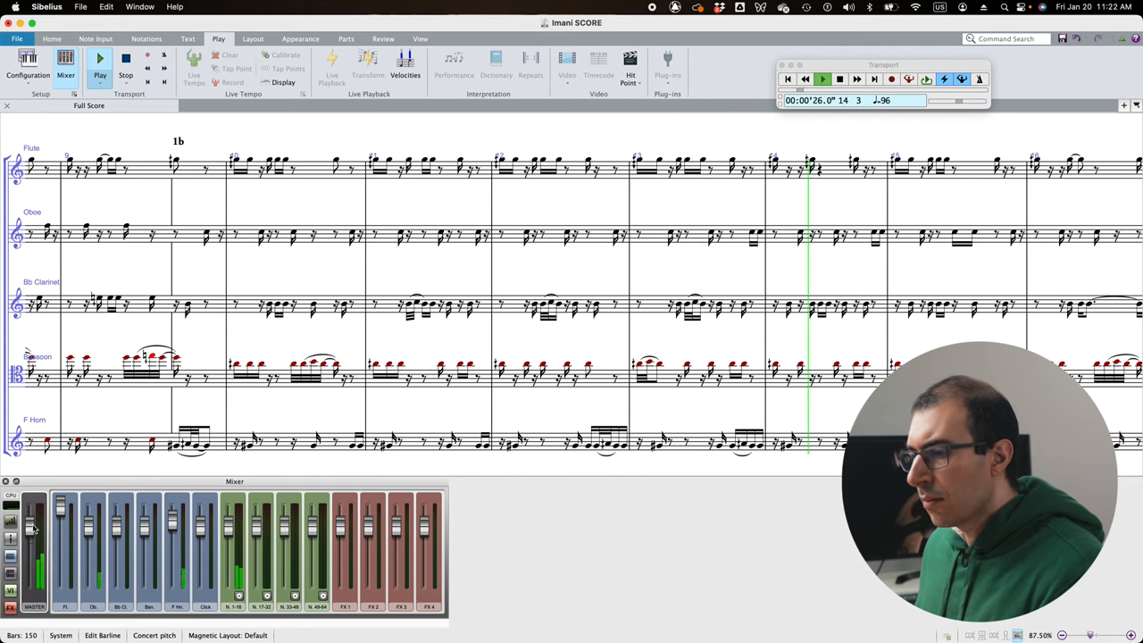
left_click_drag(34, 527, 34, 536)
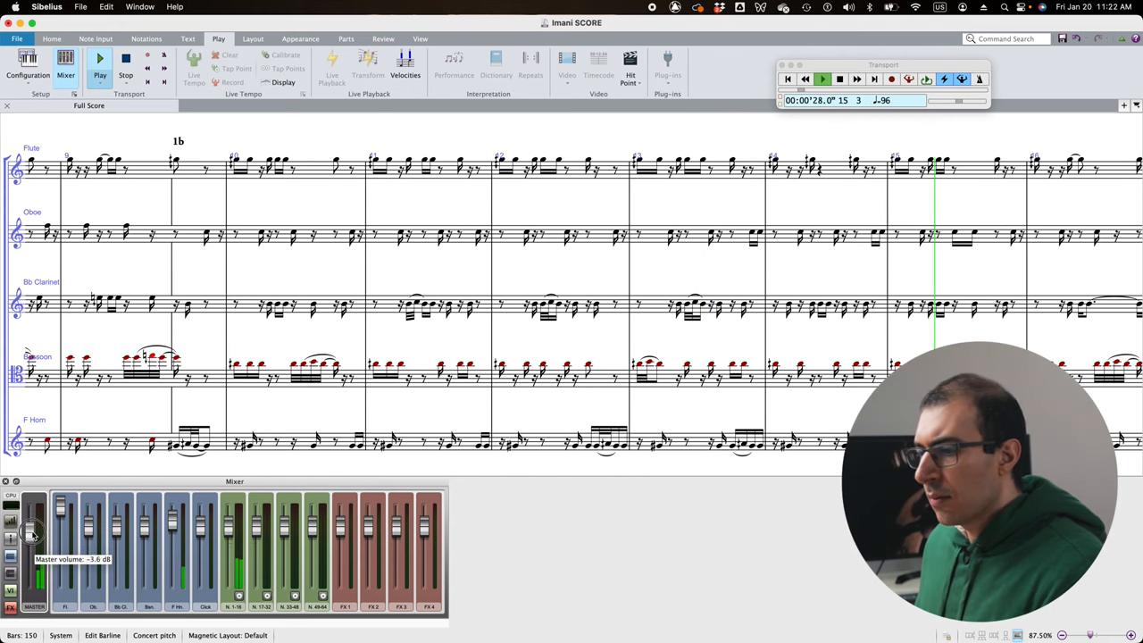
left_click_drag(34, 531, 34, 540)
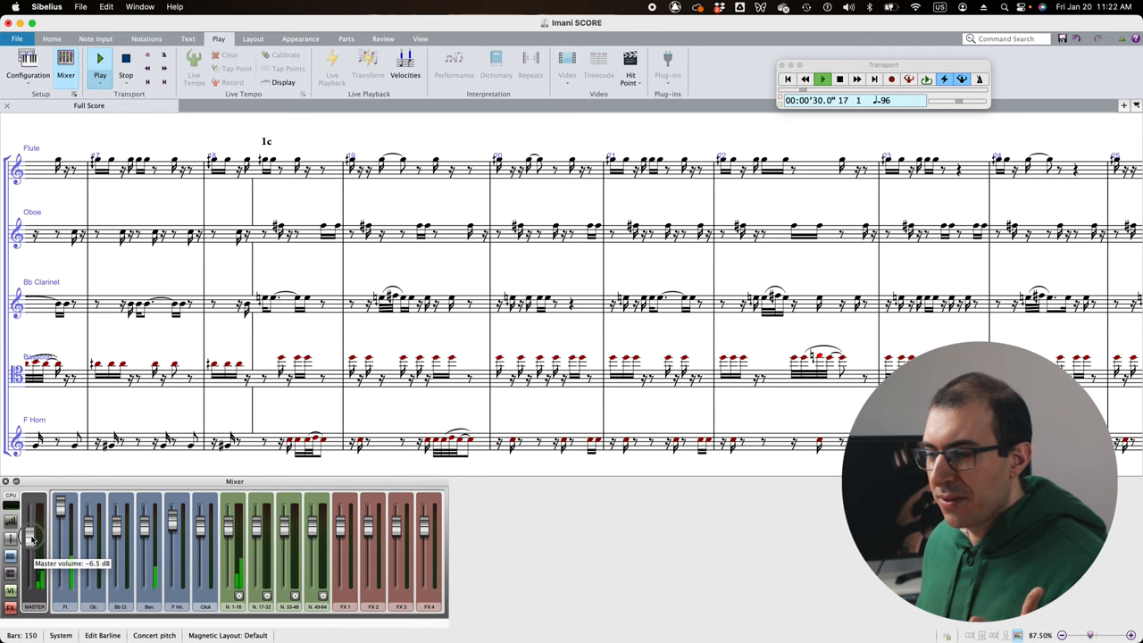
left_click_drag(34, 531, 34, 545)
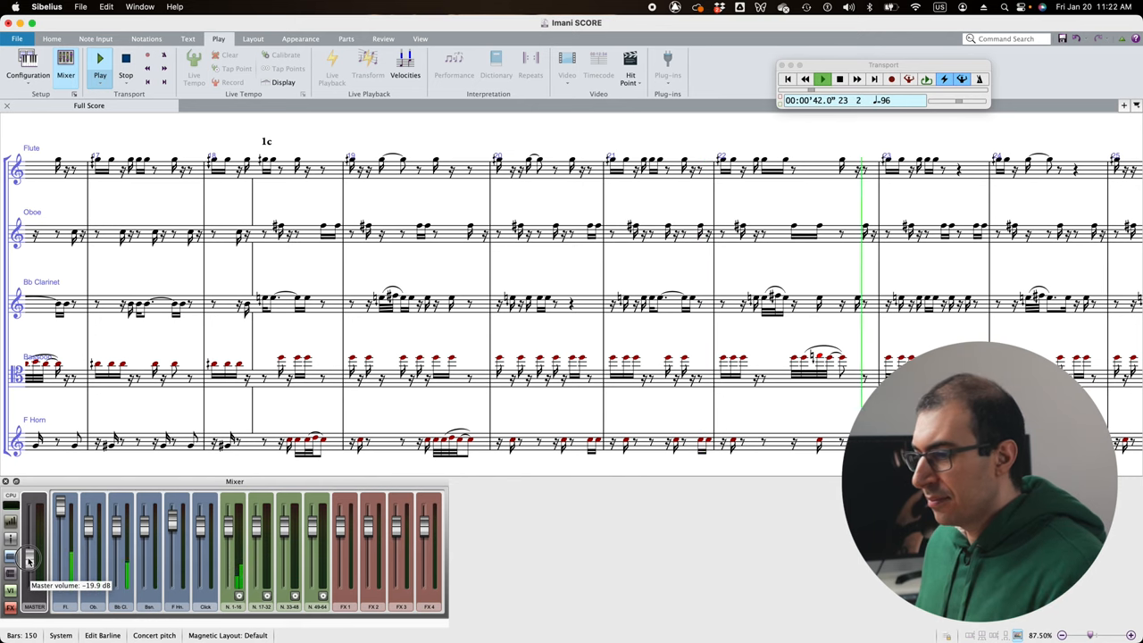
left_click_drag(34, 540, 34, 567)
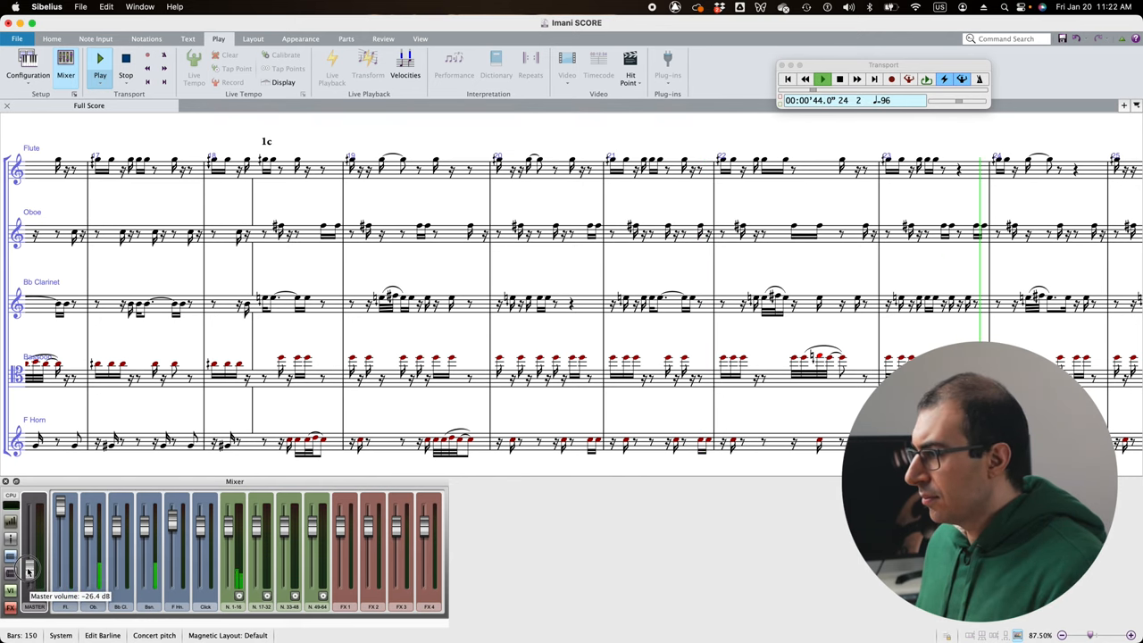